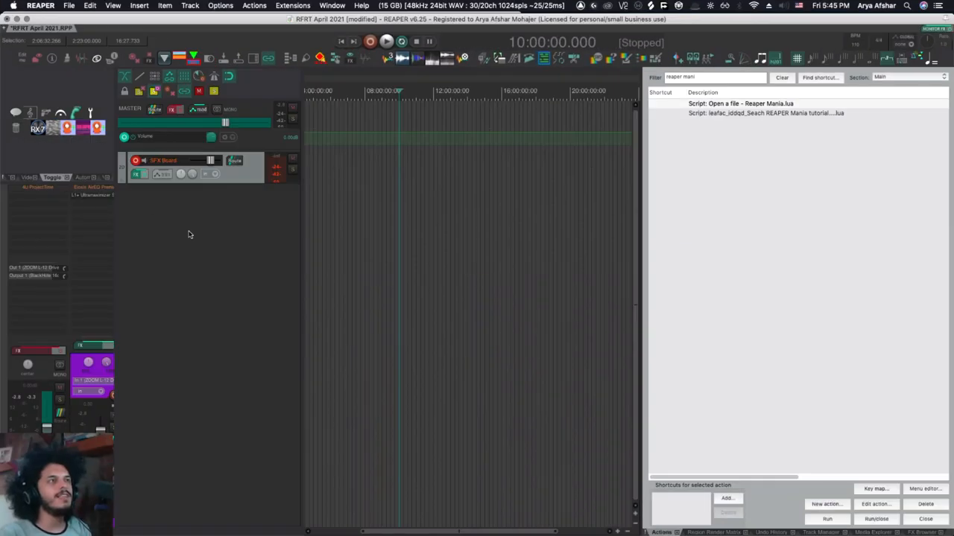
mouse_move(231, 294)
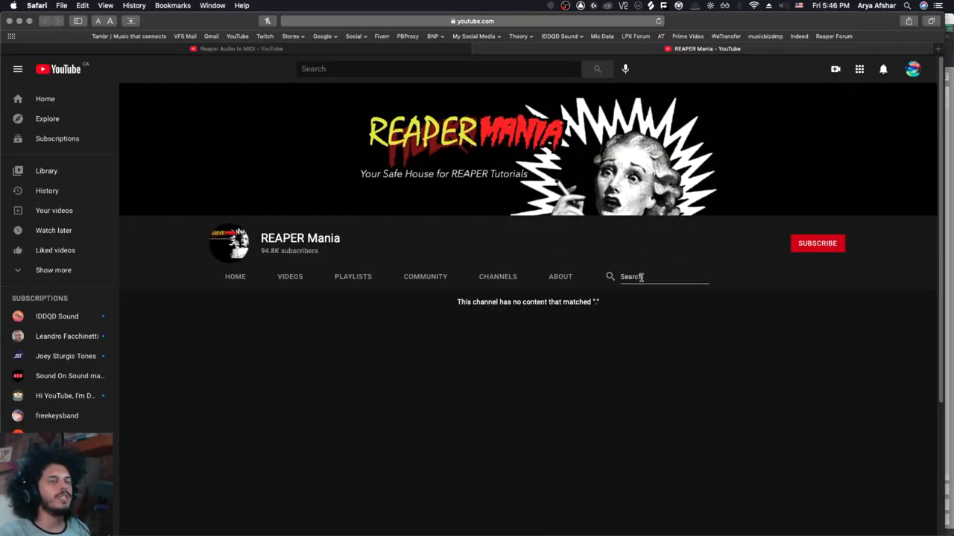
Step: Open the REAPER Mania search script's code, then save a new empty 'iddqd_search for REAPER tutorial' script
type("dynamic split")
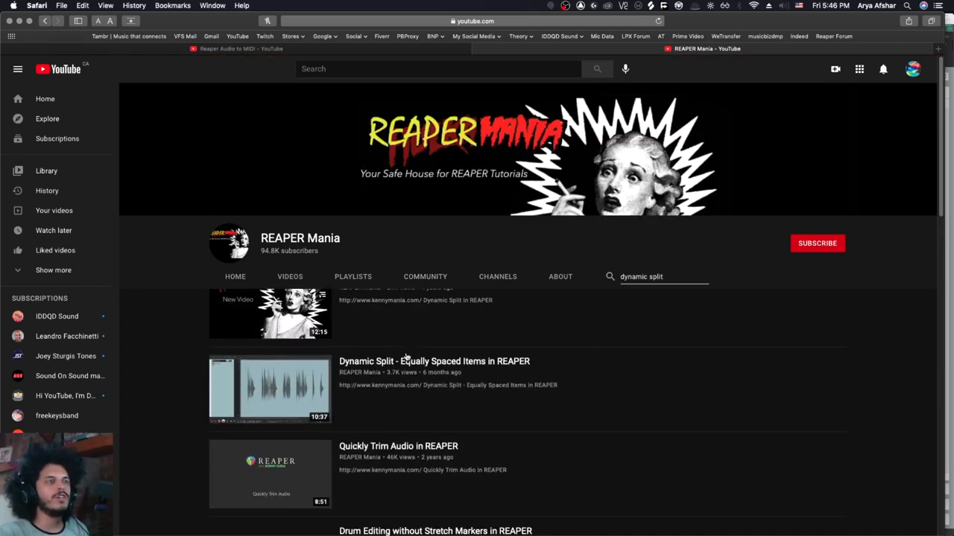
scroll("down", 3)
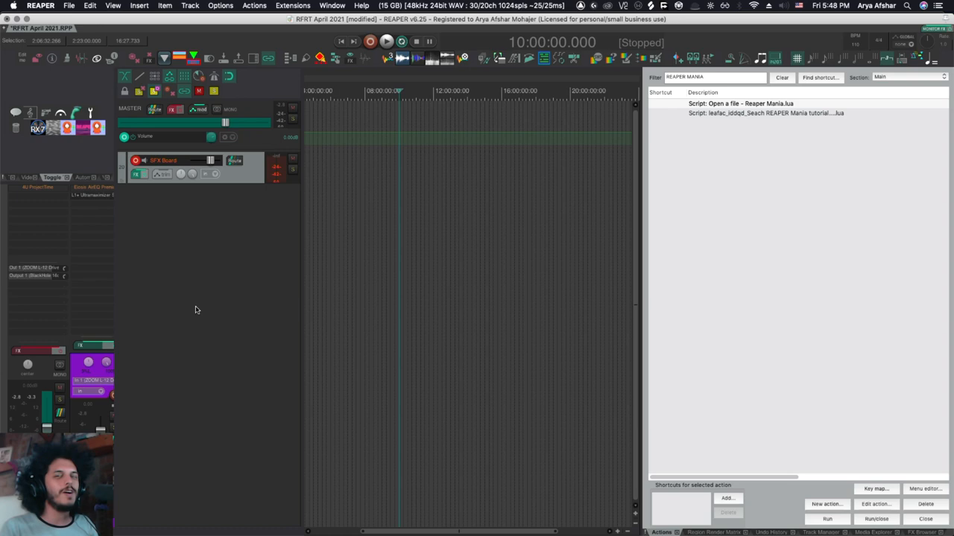
mouse_move(199, 310)
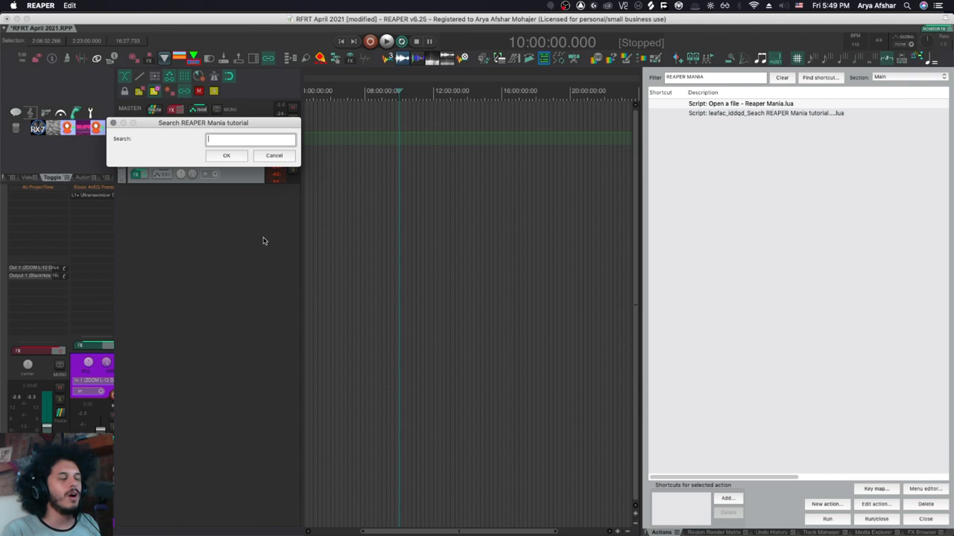
type("dynam")
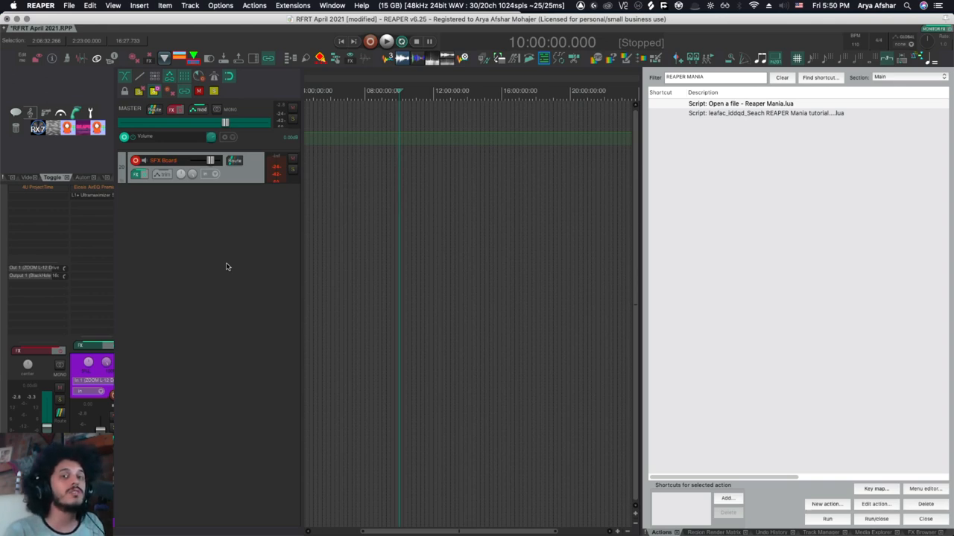
mouse_move(713, 147)
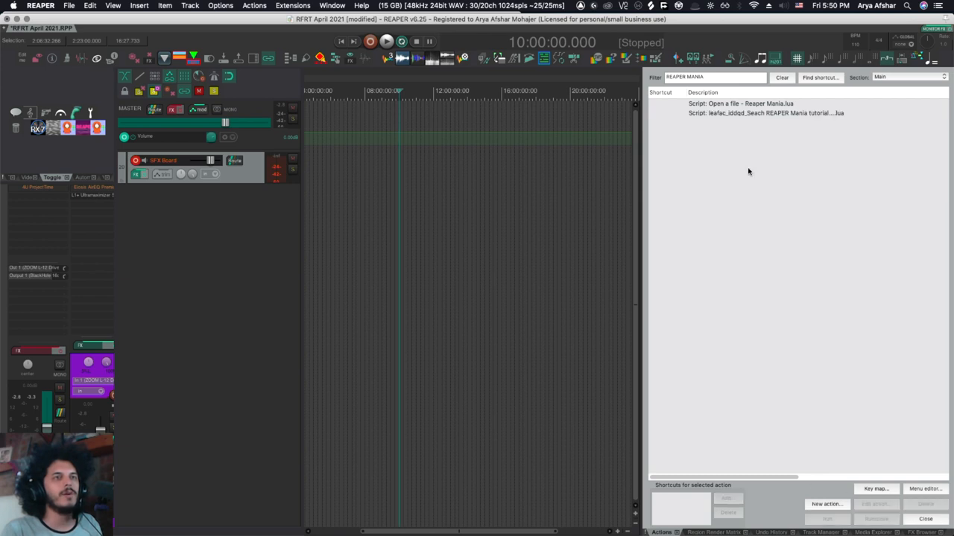
left_click(766, 113)
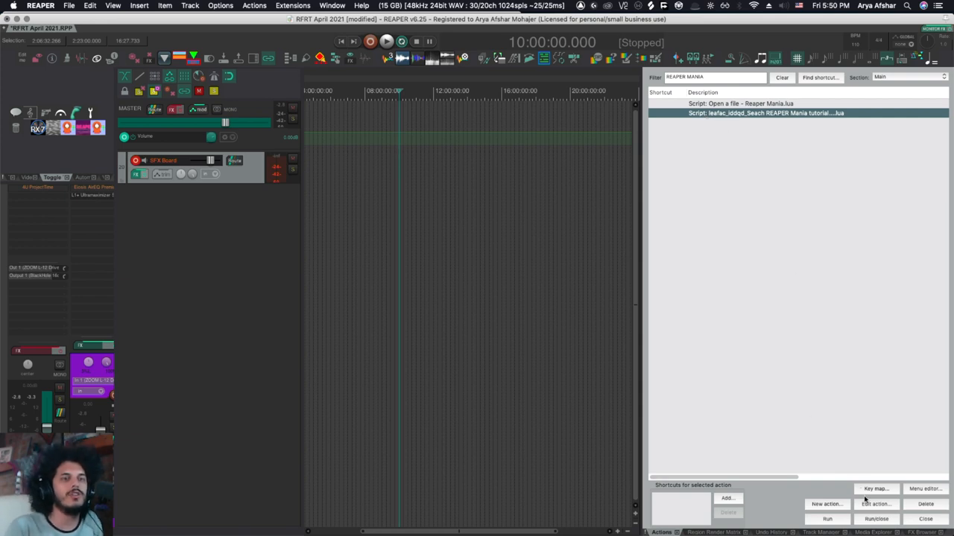
left_click(876, 504)
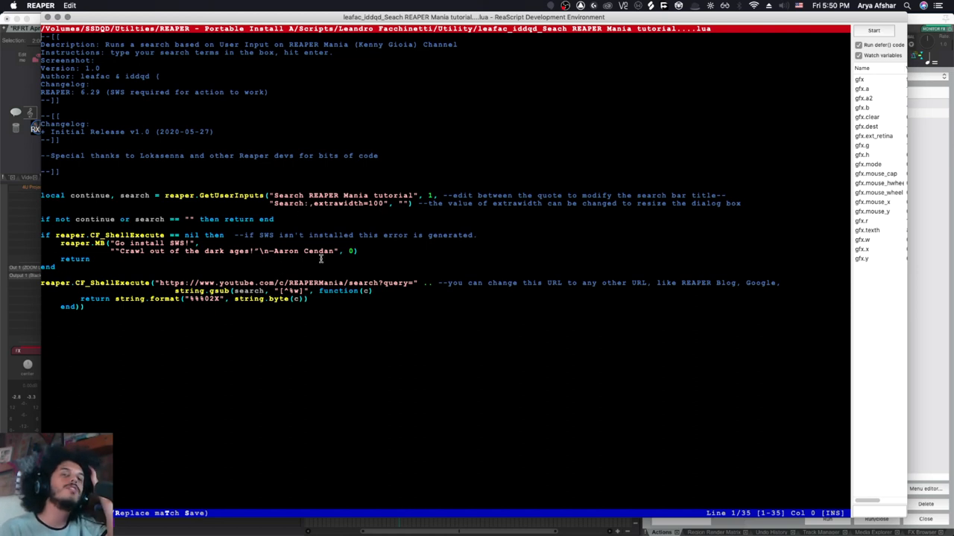
mouse_move(188, 269)
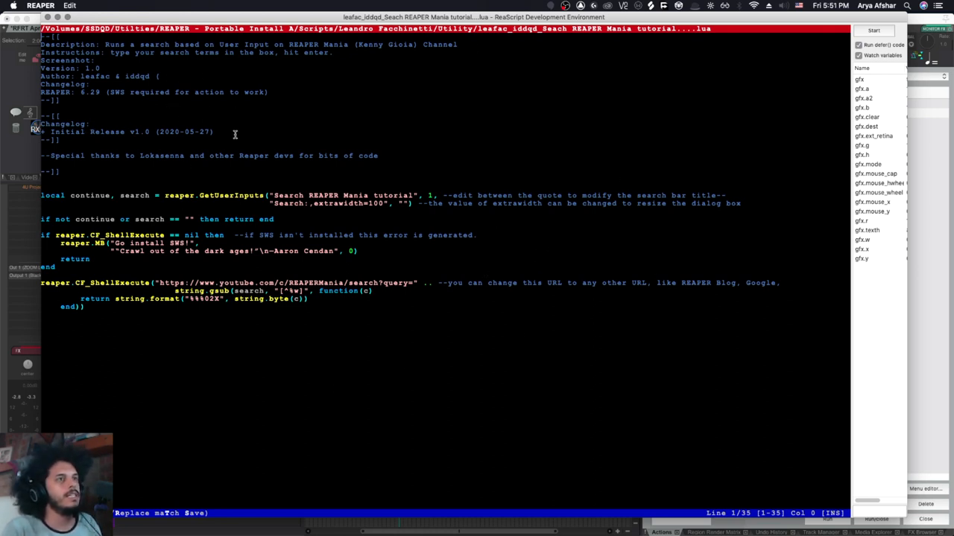
mouse_move(117, 275)
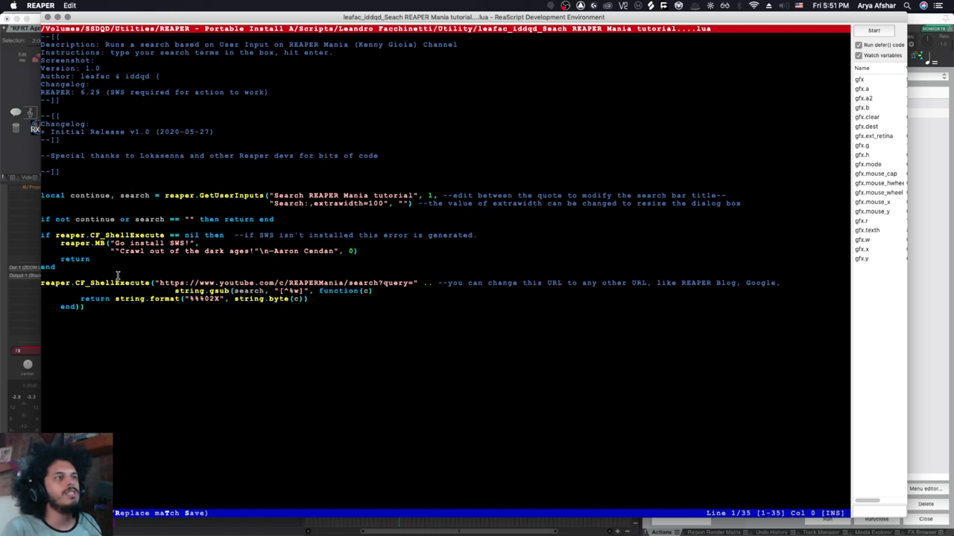
mouse_move(440, 315)
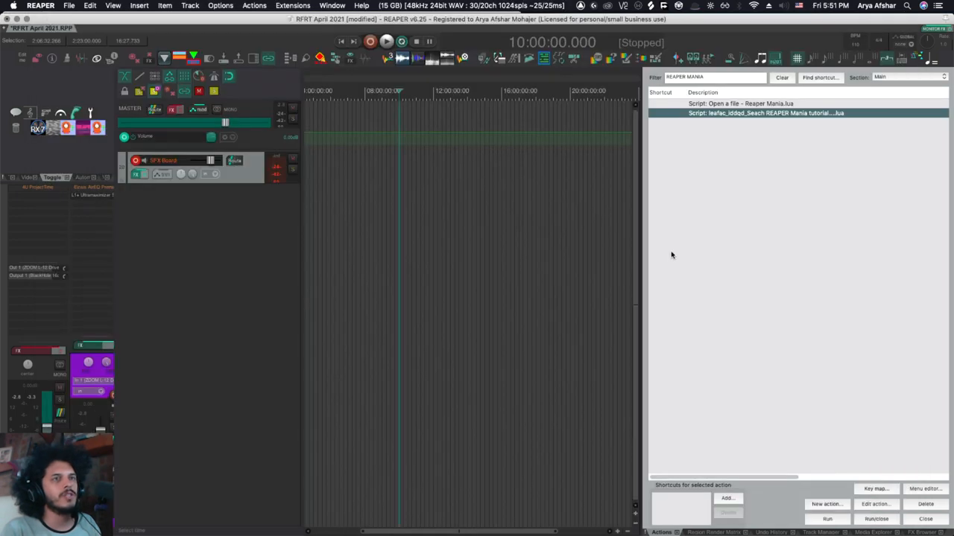
mouse_move(812, 468)
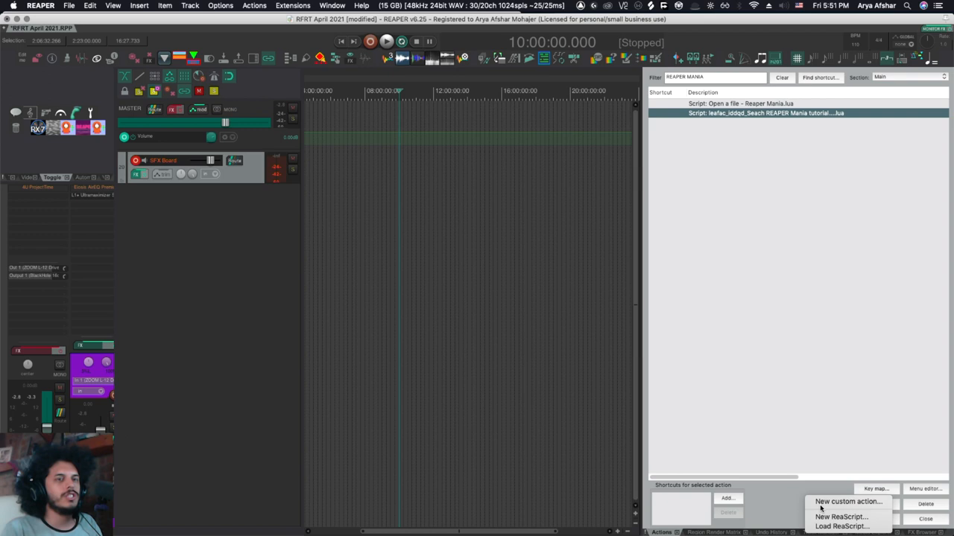
left_click(840, 517)
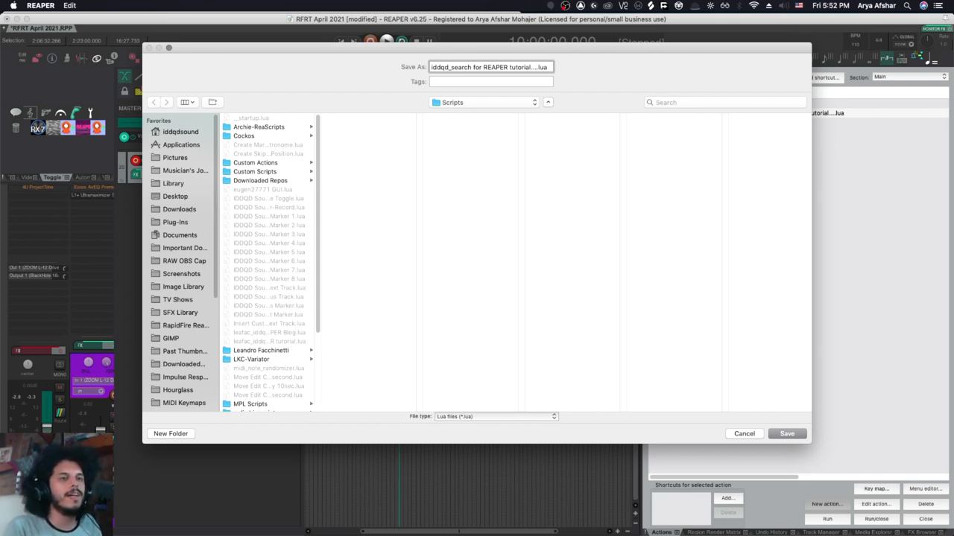
left_click(786, 434)
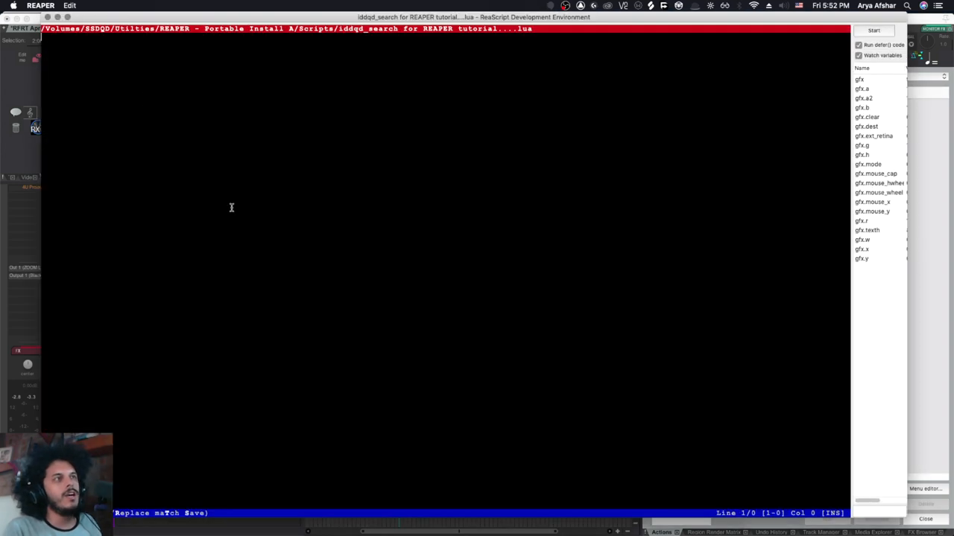
mouse_move(167, 187)
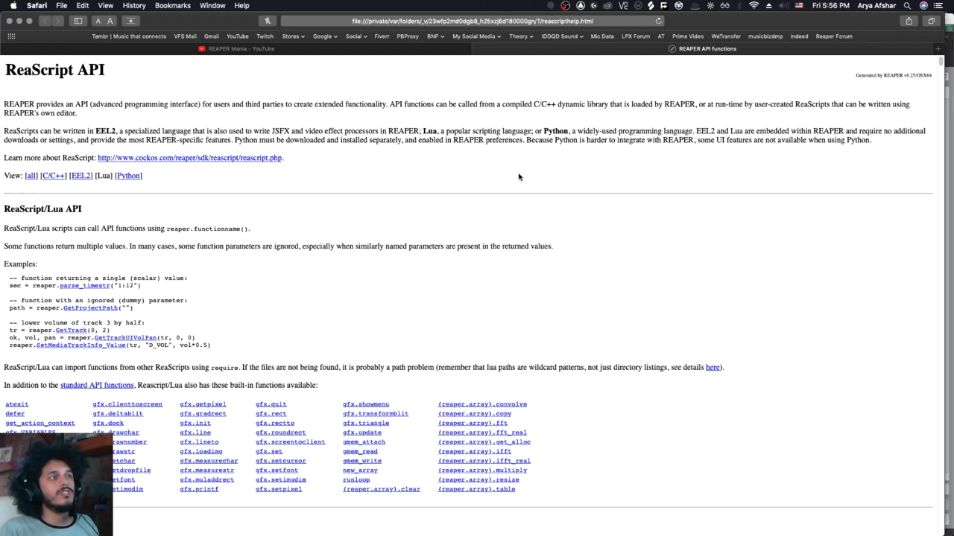
Step: Search the ReaScript API function list for 'get' and open the GetUserInputs documentation
scroll("down", 3)
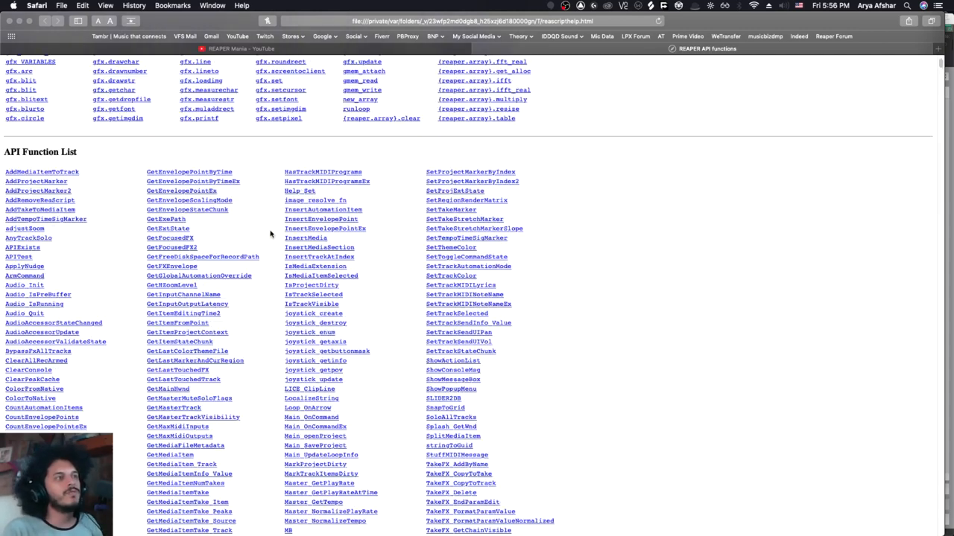
mouse_move(110, 214)
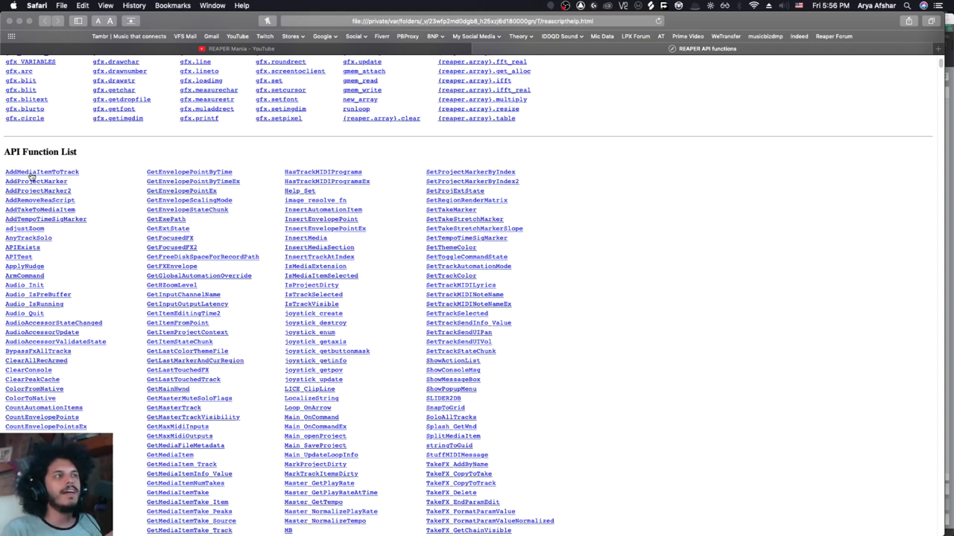
left_click(42, 172)
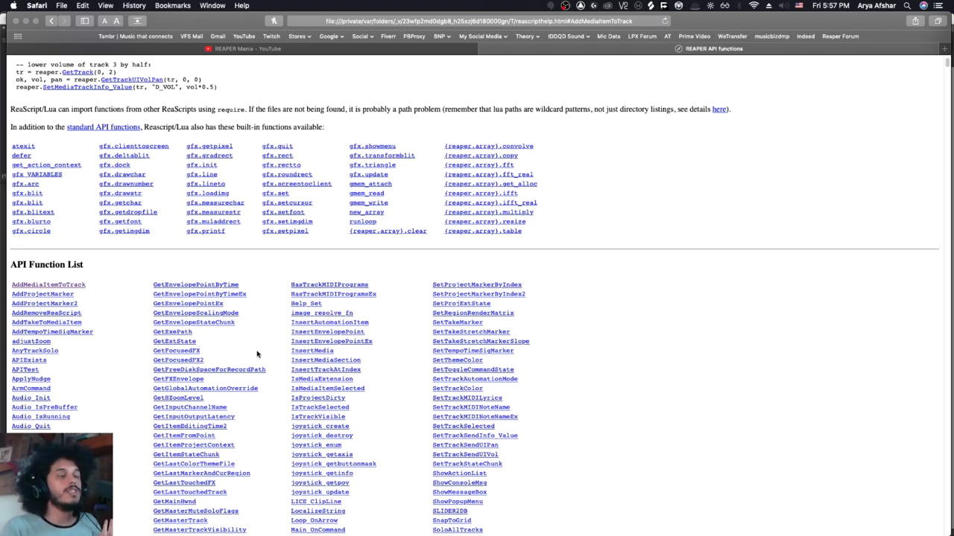
scroll("down", 3)
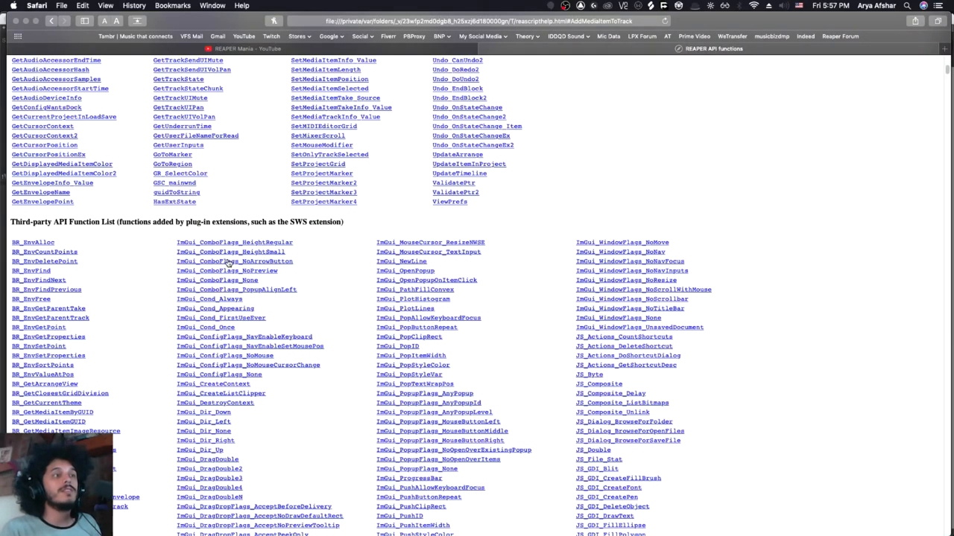
scroll("down", 3)
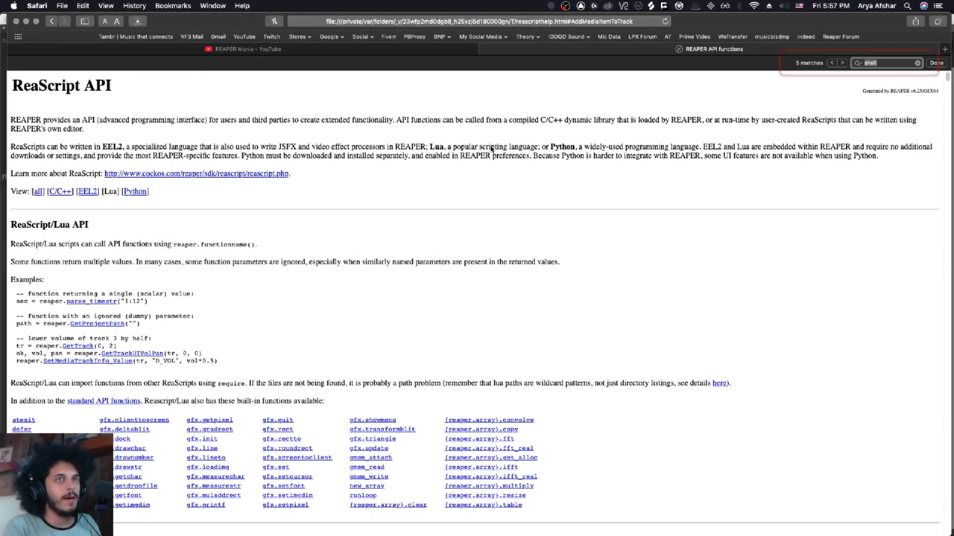
type("getuserinput")
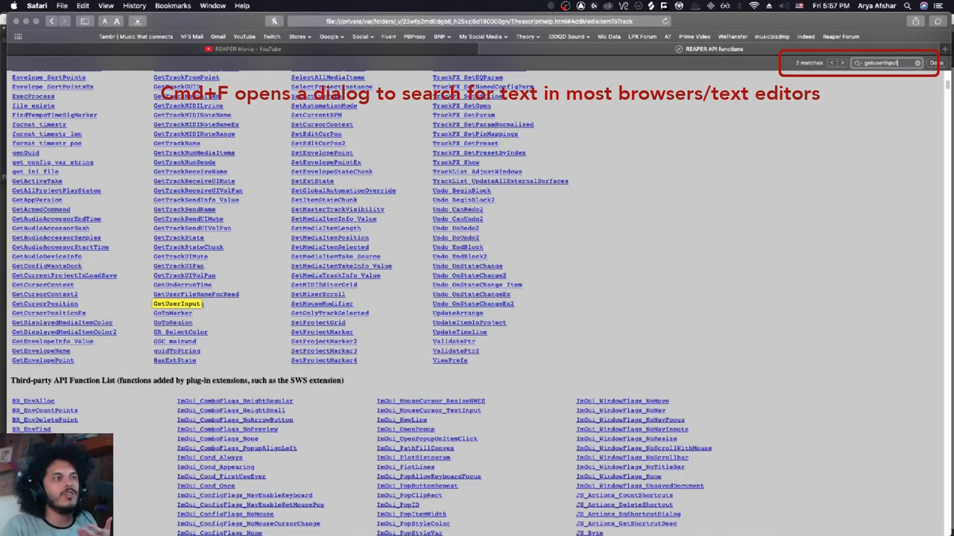
left_click(178, 304)
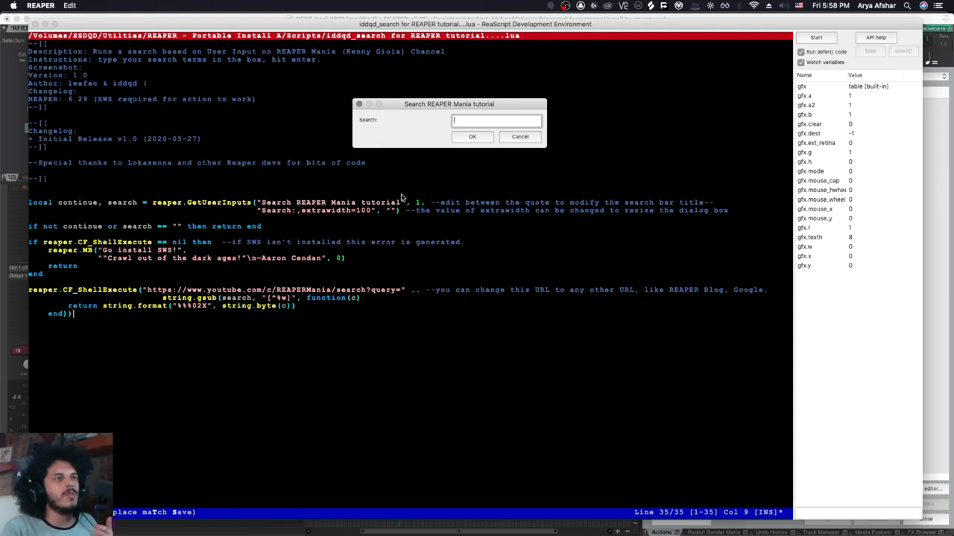
Step: Test the 'Search REAPER tutorial' dialog with extrawidth 150, then close it and resume editing
left_click(519, 137)
type("Choose Topi")
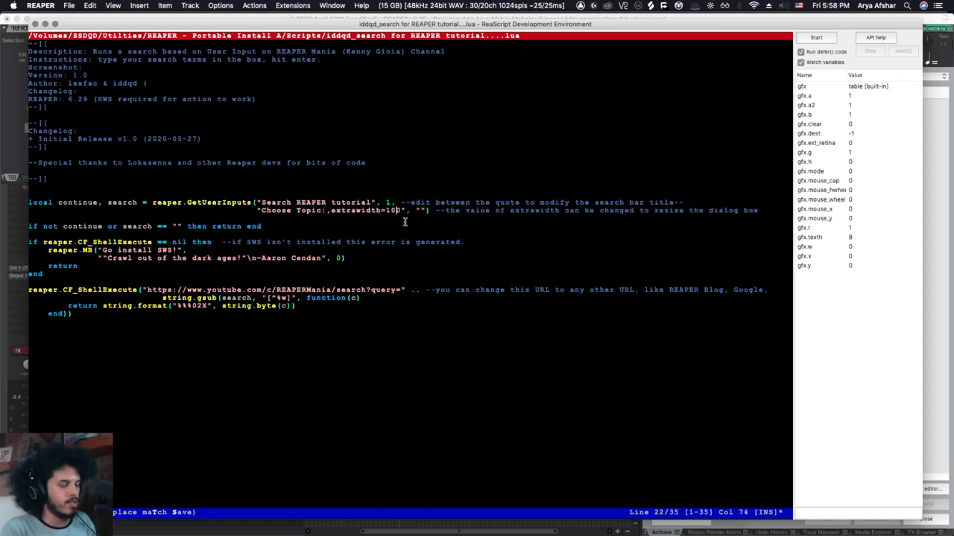
left_click(815, 37)
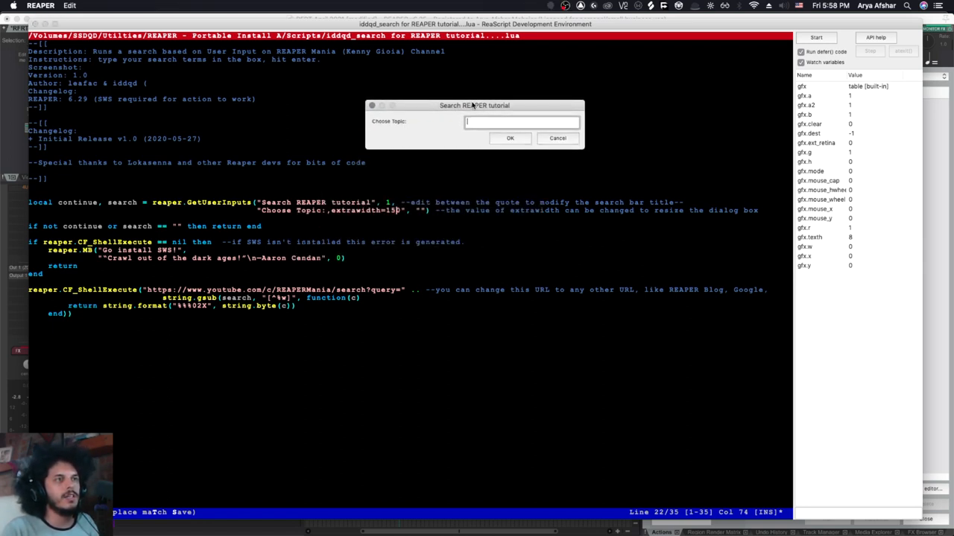
left_click(509, 138)
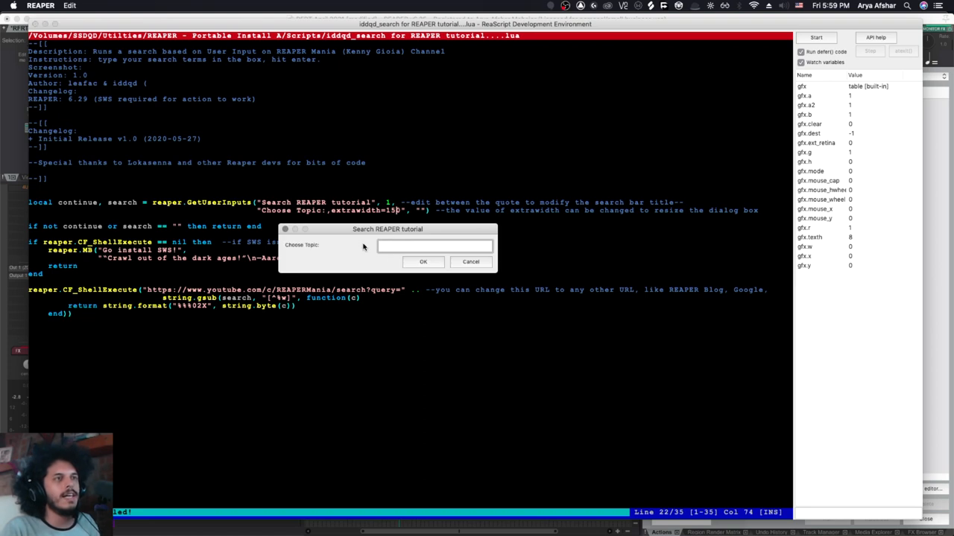
left_click_drag(388, 229, 521, 86)
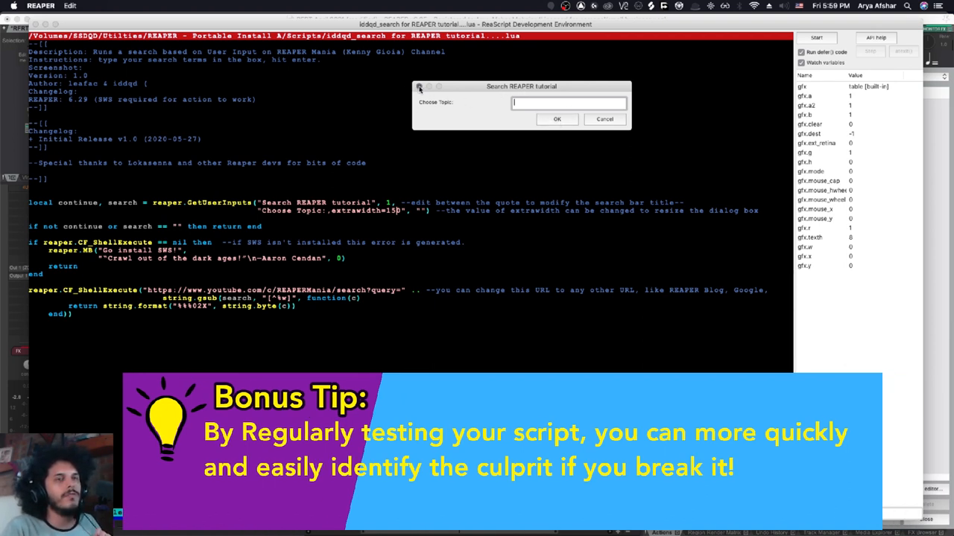
left_click(604, 119)
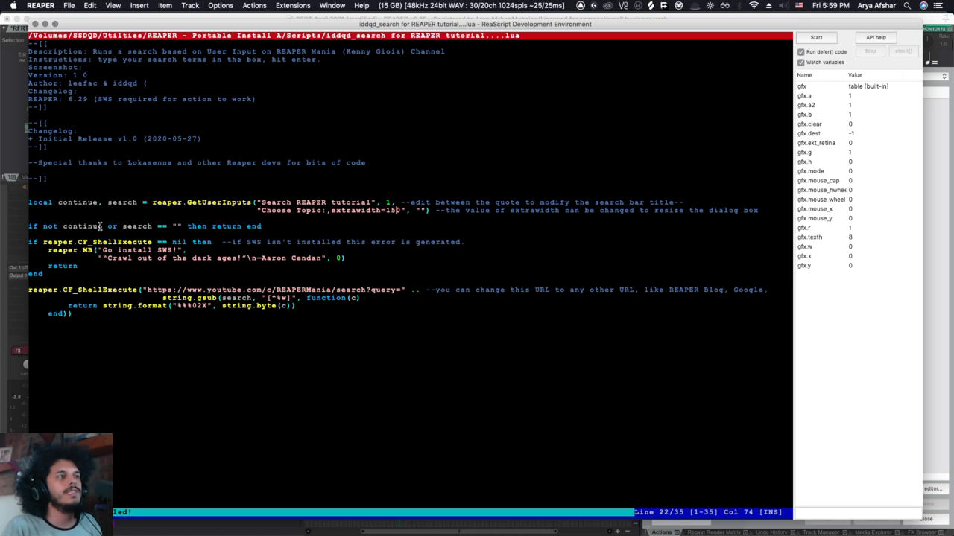
left_click(815, 37)
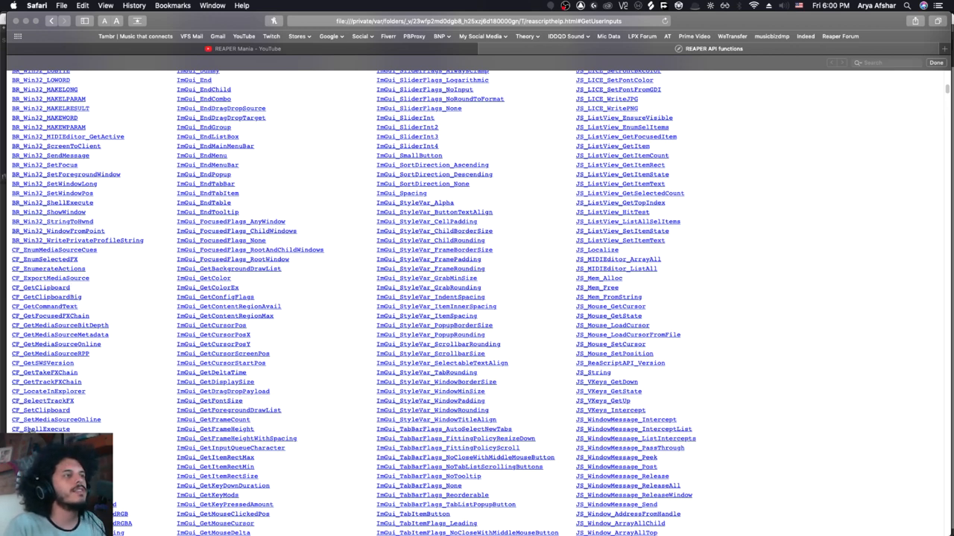
Step: Open the CF_ShellExecute entry in the ReaScript API function index
left_click(41, 429)
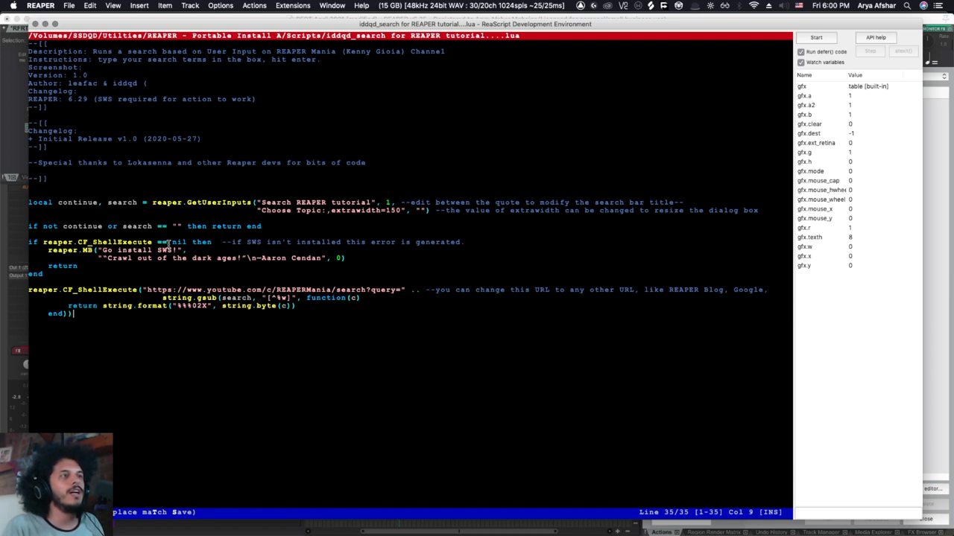
double_click(177, 242)
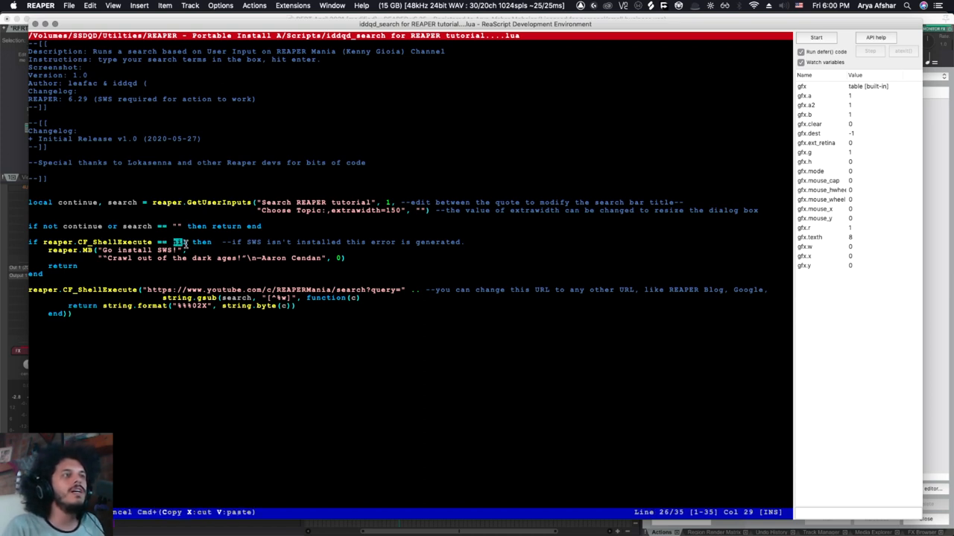
type("nil")
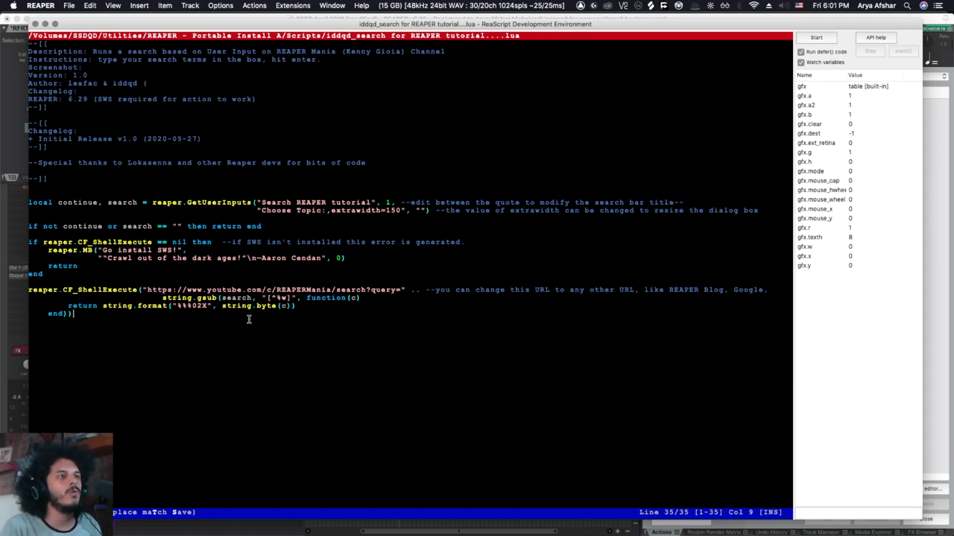
mouse_move(293, 289)
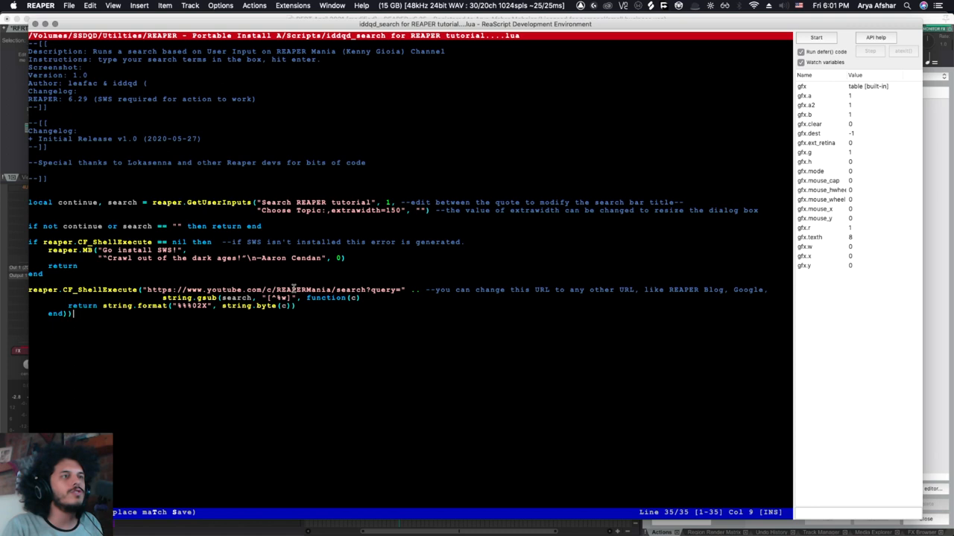
mouse_move(336, 289)
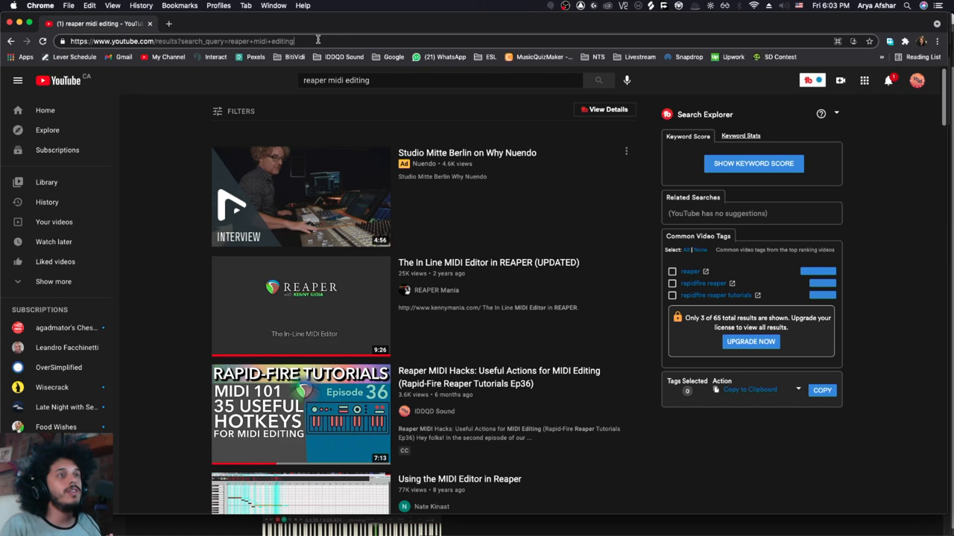
mouse_move(301, 52)
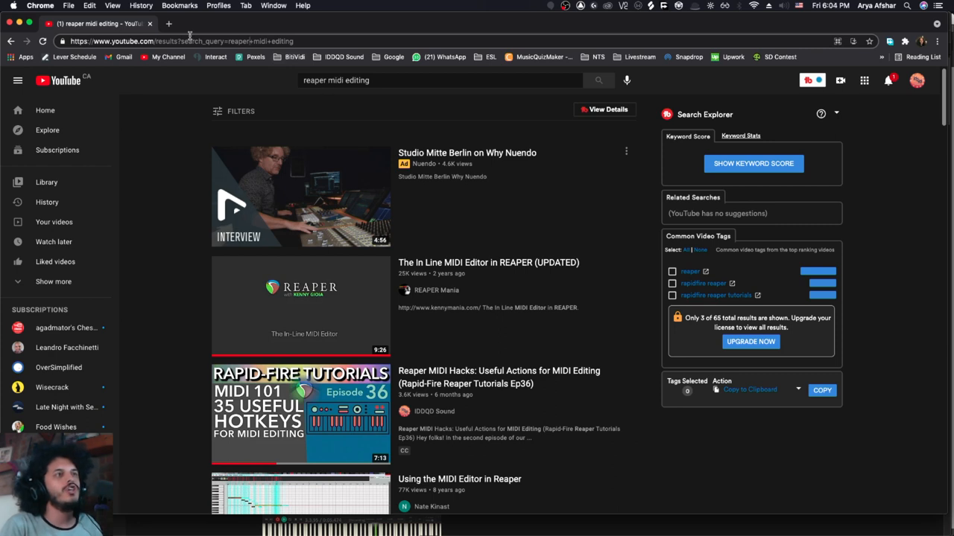
Step: Select the results?search_query= address of the 'reaper midi editing' YouTube search
left_click(439, 79)
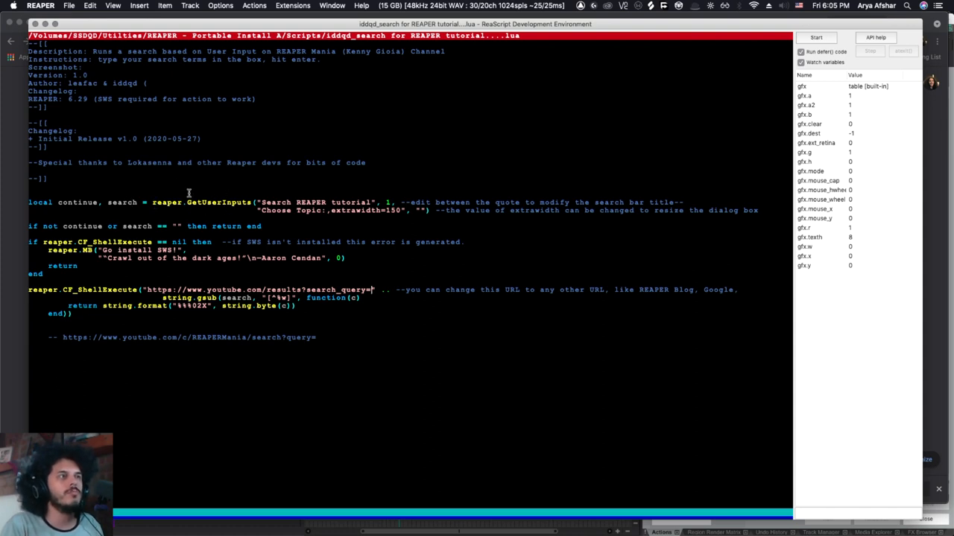
mouse_move(370, 292)
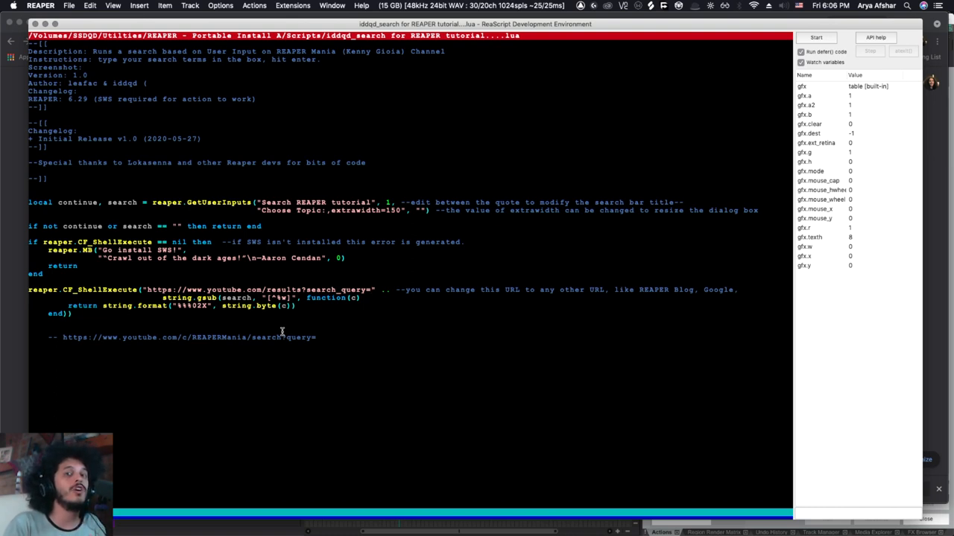
Step: Point the script at youtube.com/results?search_query=REAPER+ and test-run it with 'midi'
left_click(371, 290)
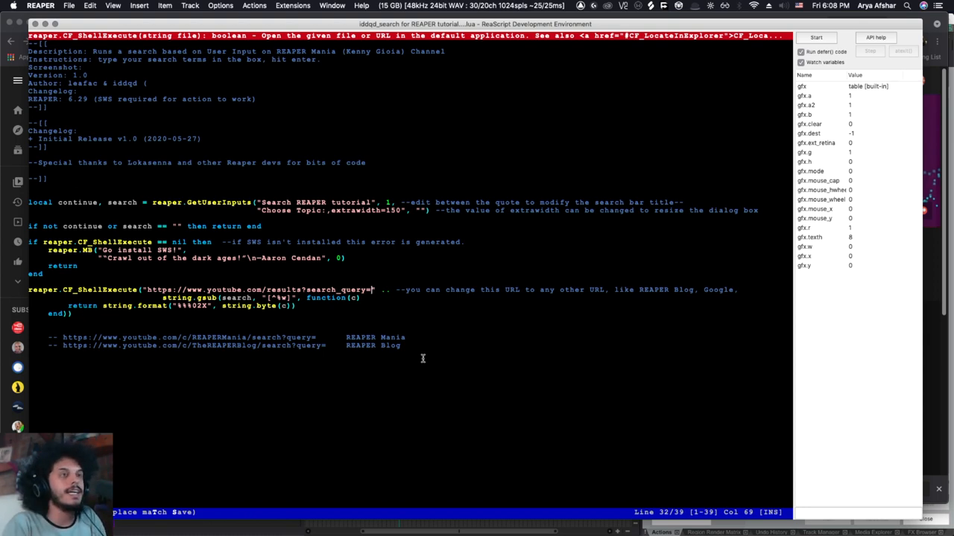
type("REAPER")
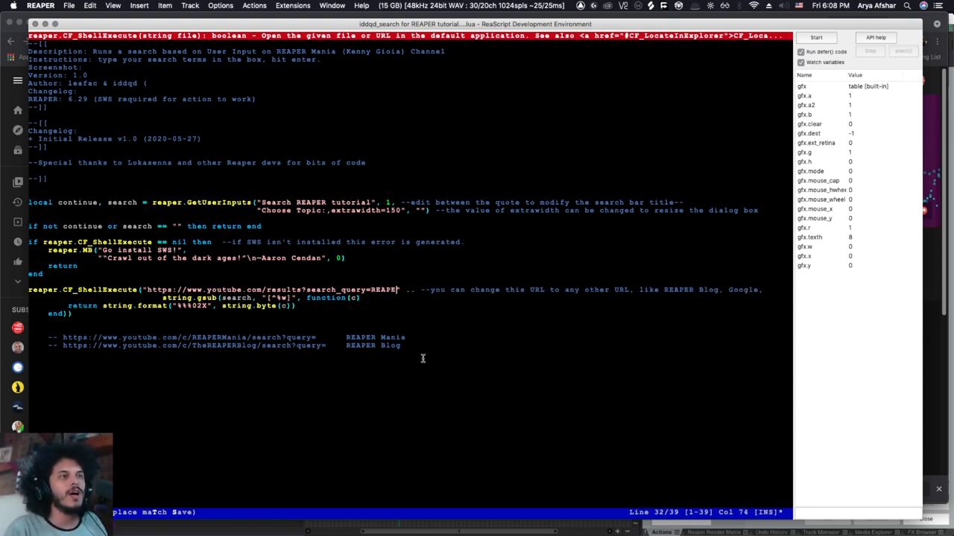
type("R")
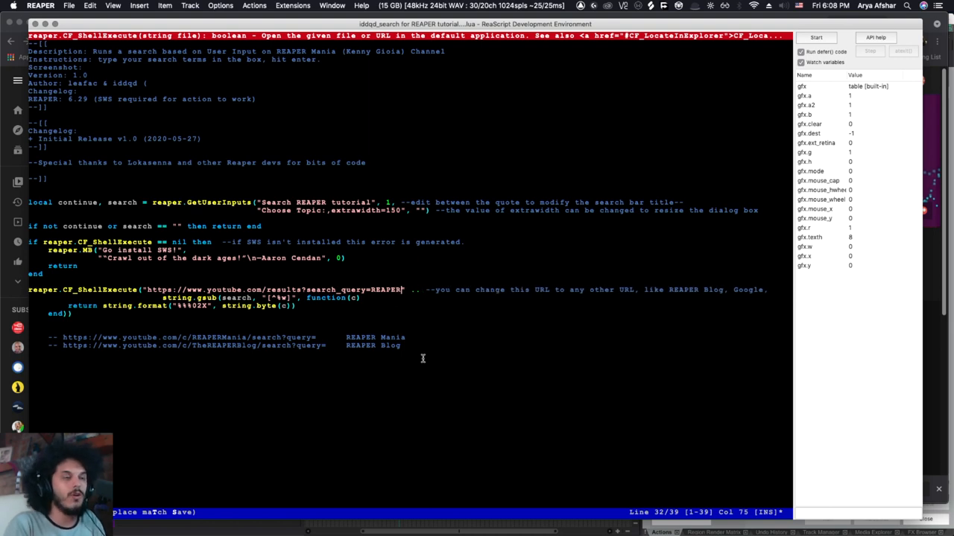
type("+")
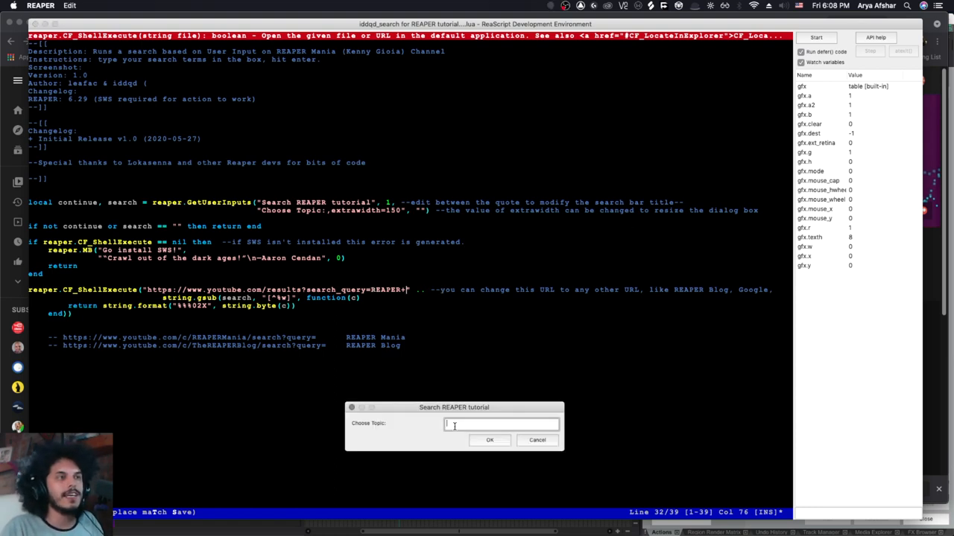
type("midi")
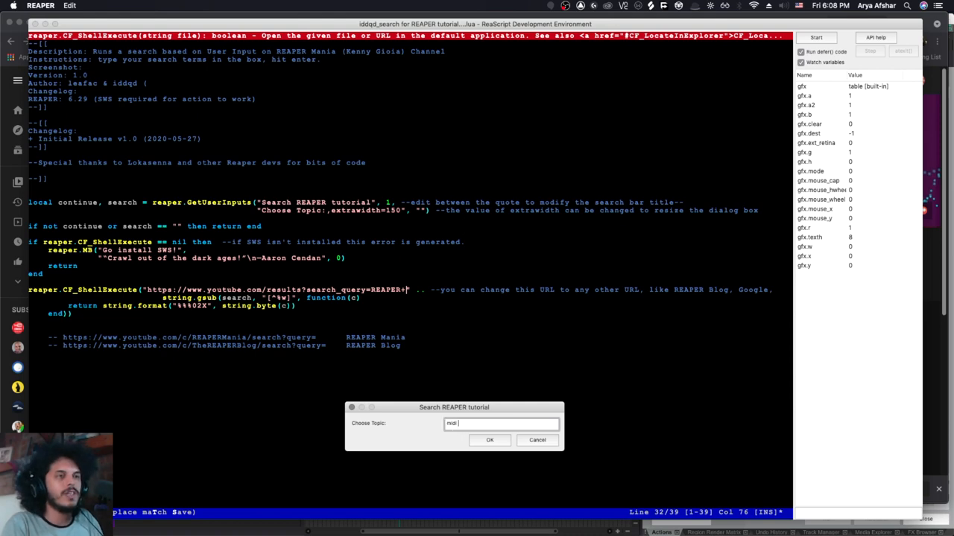
left_click(489, 440)
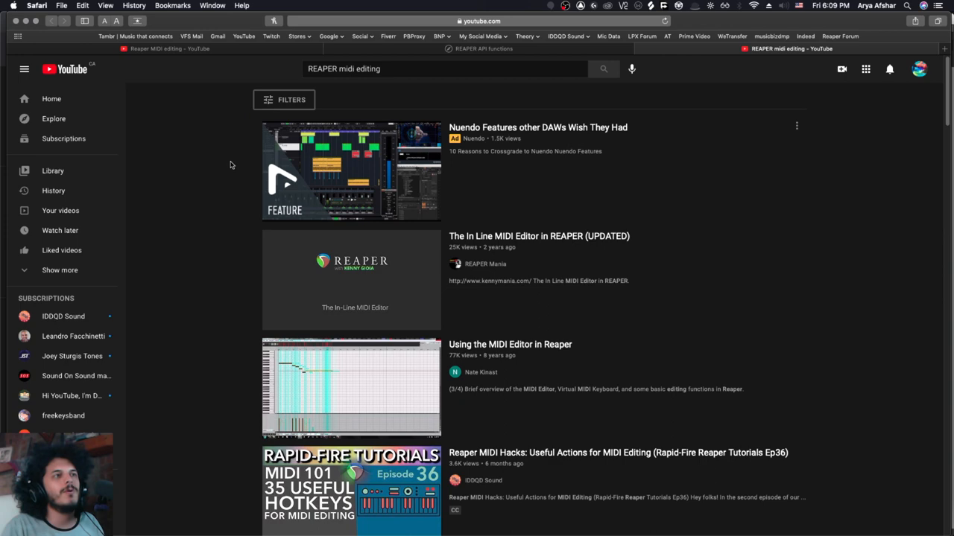
Step: Scroll through the YouTube results for REAPER midi editing
scroll("down", 3)
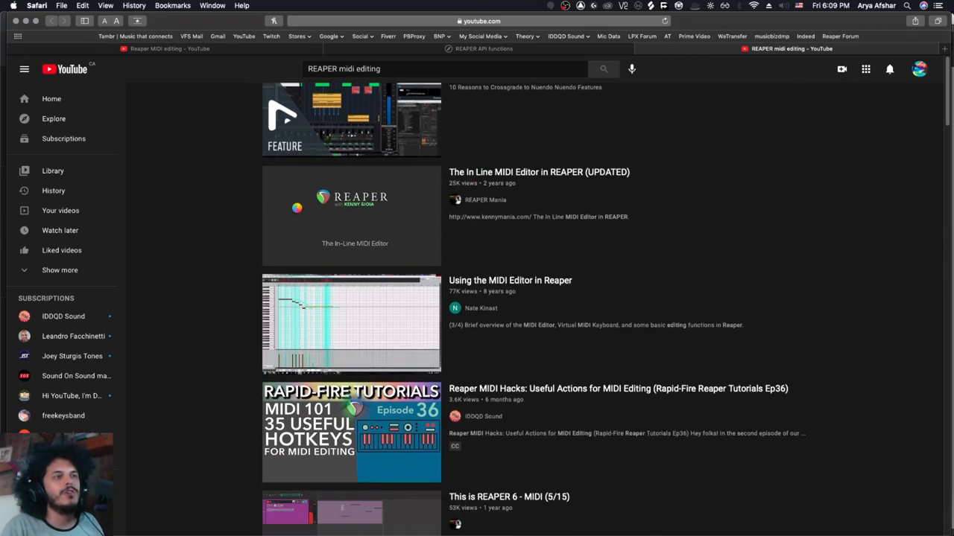
scroll("down", 3)
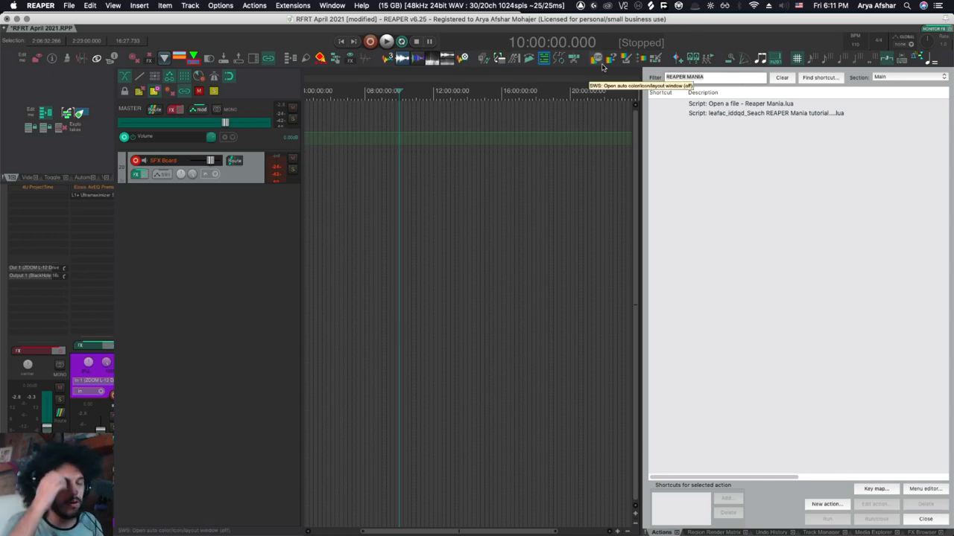
Step: Filter actions for 'outboarder' and select the LFOP marker name and gray colour values
type("outboarder")
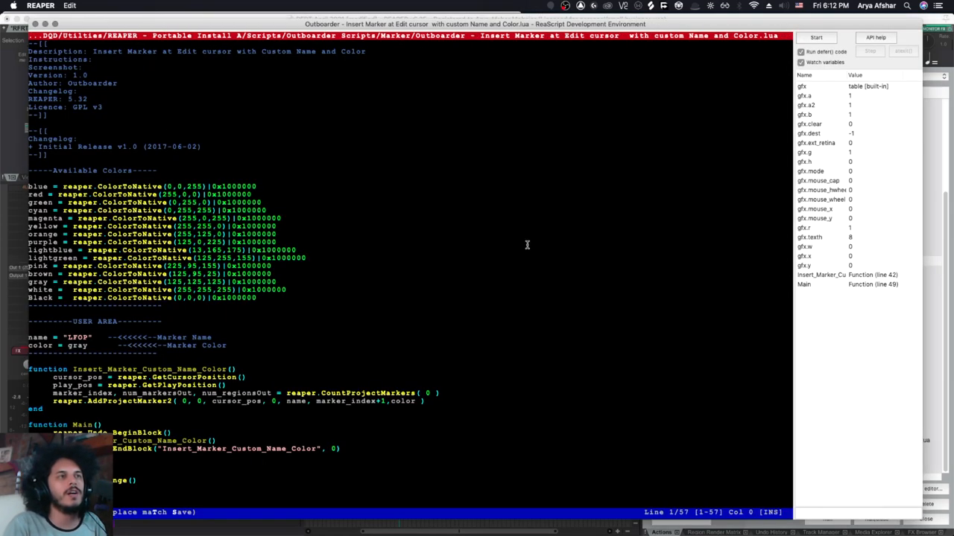
mouse_move(191, 157)
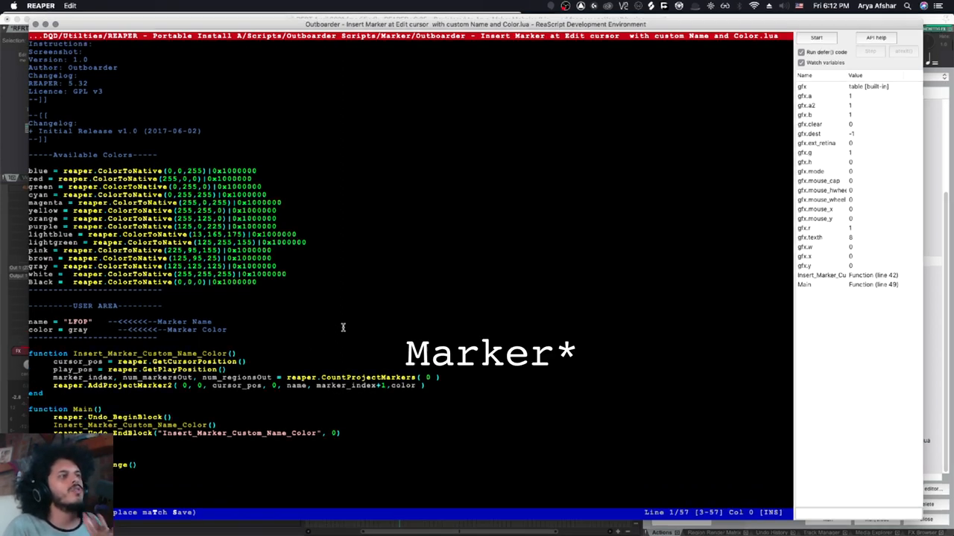
left_click(80, 321)
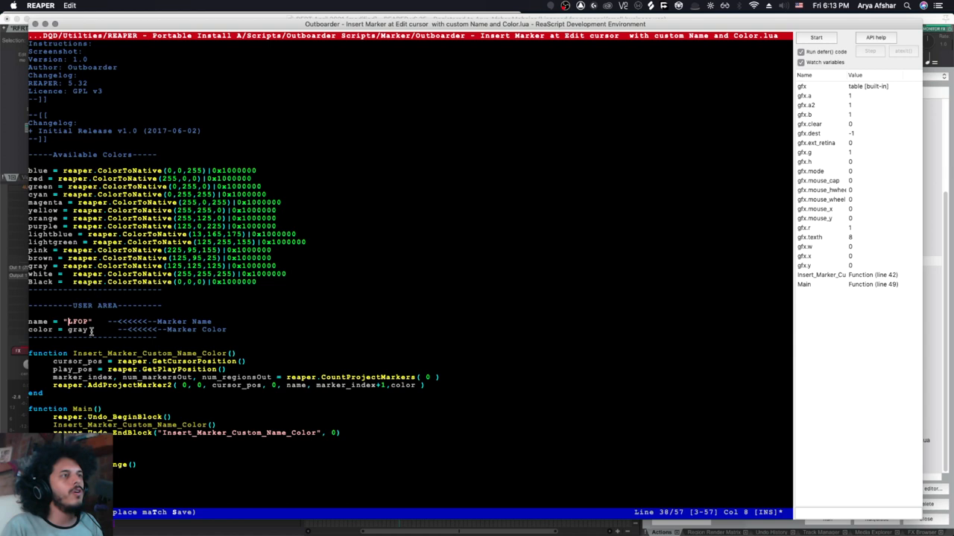
double_click(78, 321)
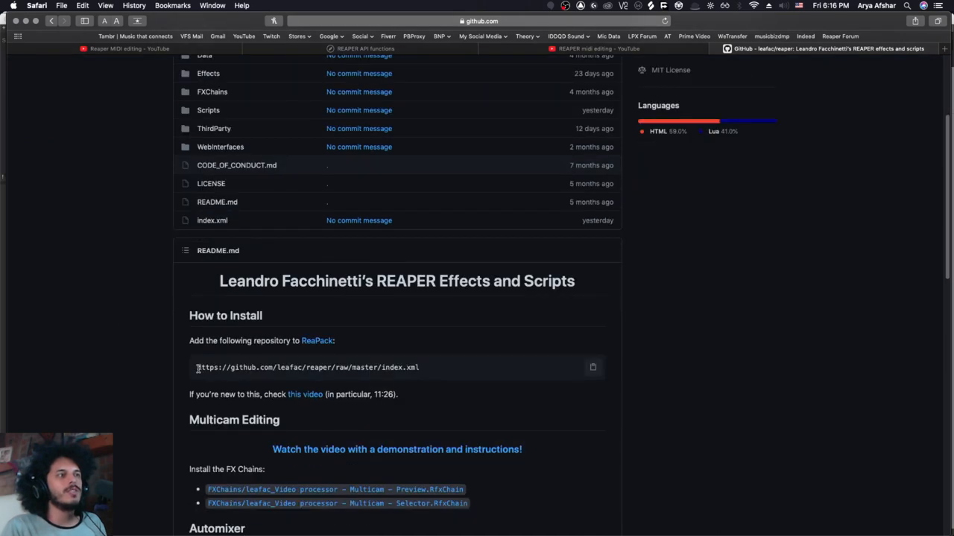
Step: Select the index.xml repository URL under How to Install in the README
triple_click(306, 366)
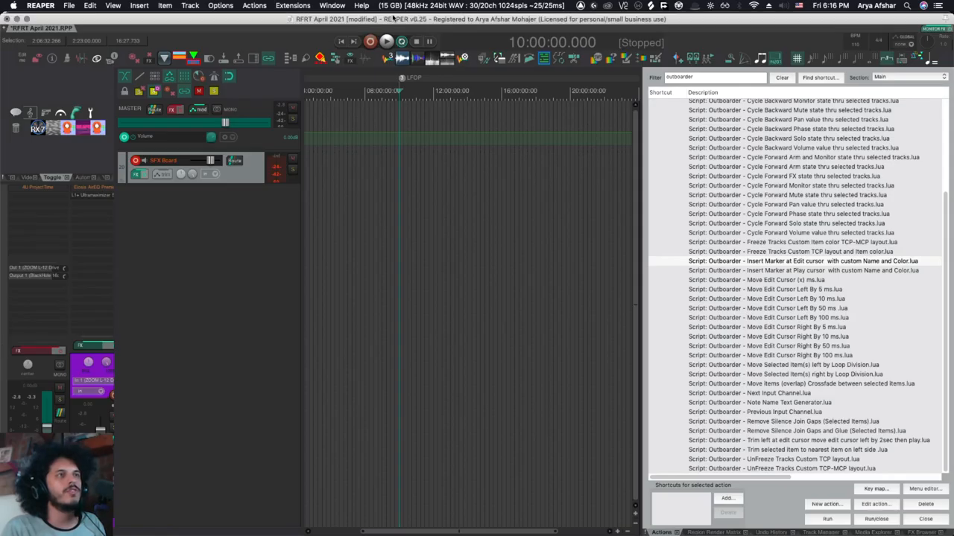
left_click(293, 5)
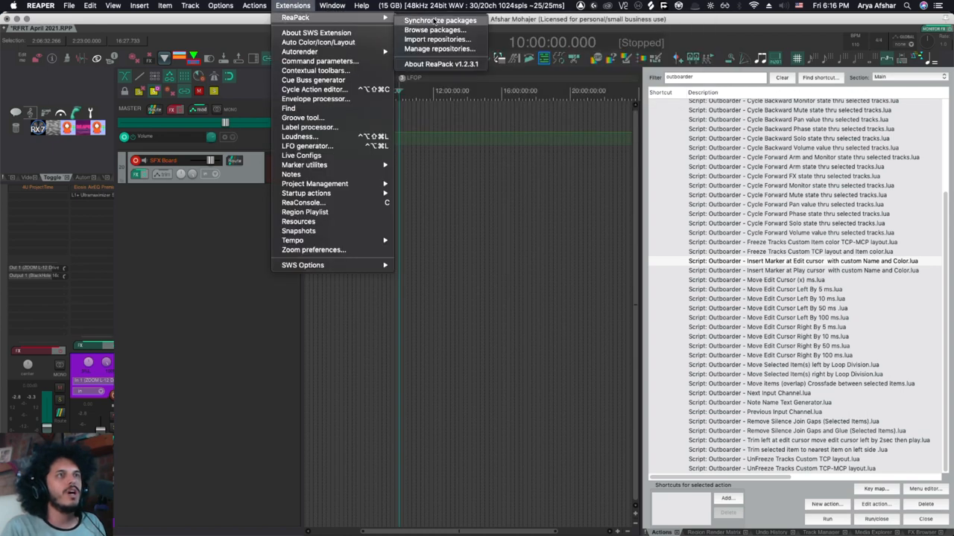
left_click(439, 48)
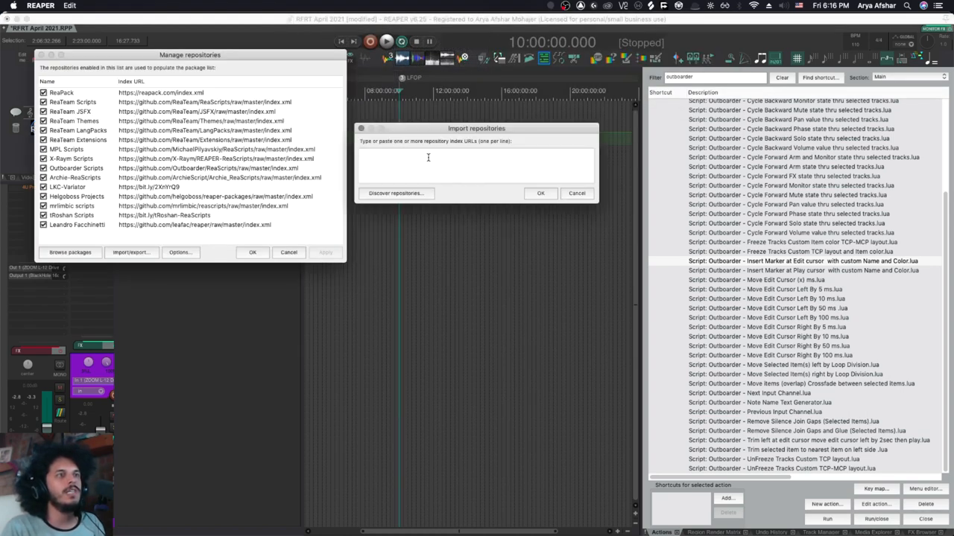
type("https://github.com/leafac/reaper/raw/master/index.xml")
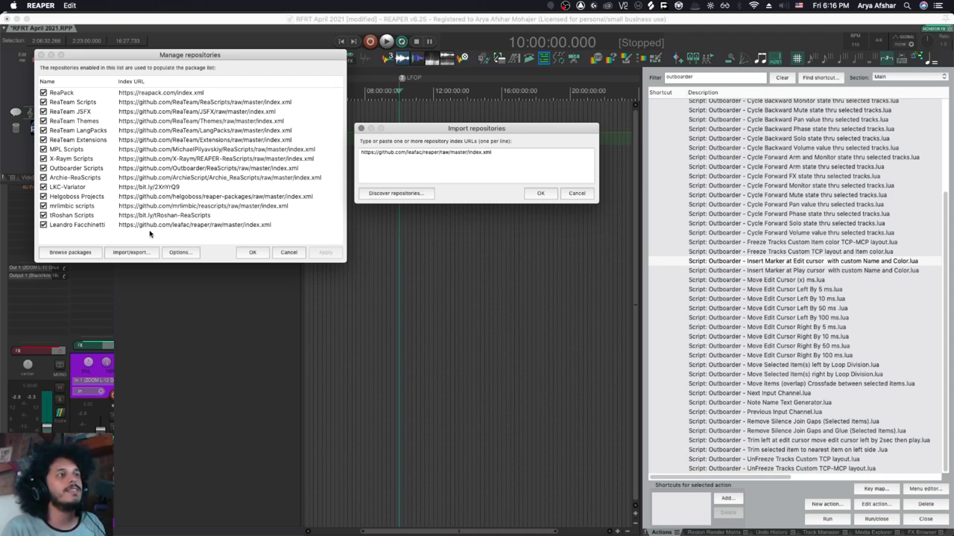
left_click(292, 5)
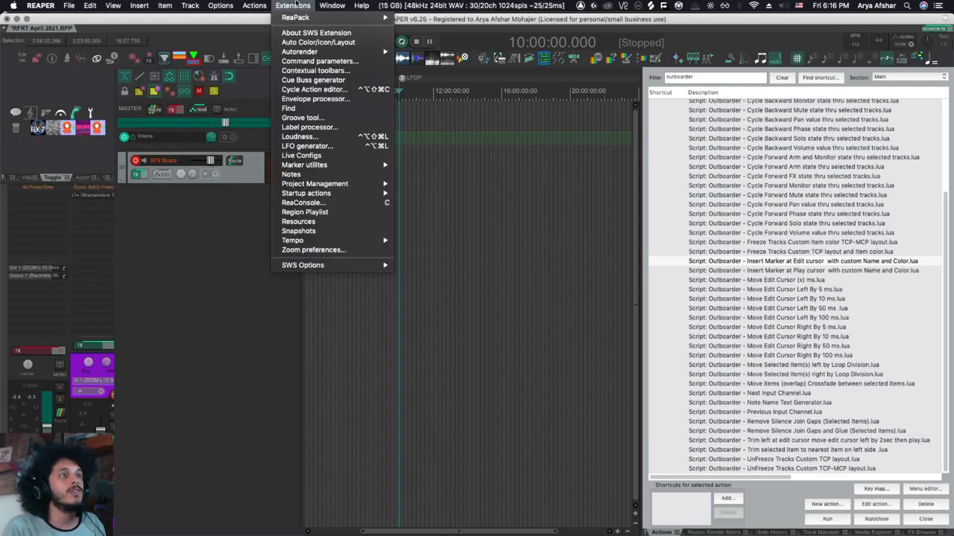
Step: Browse ReaPack packages and right-click the iddqd Search REAPER Mania tutorial package
left_click(295, 17)
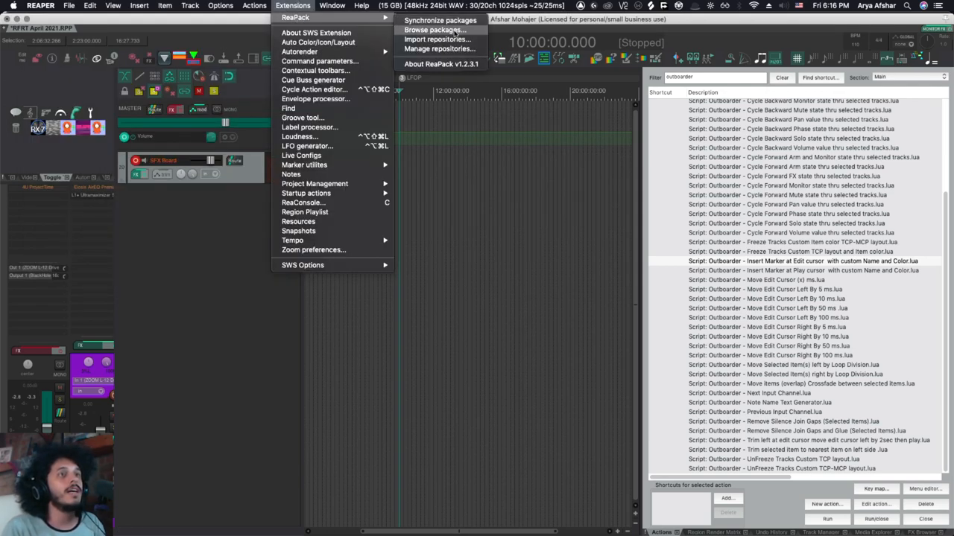
left_click(435, 30)
type("iddqd")
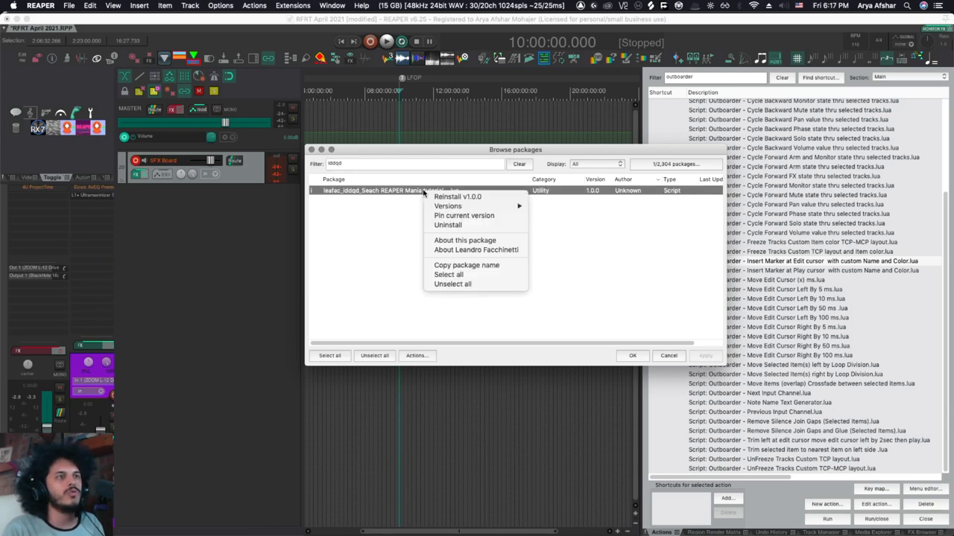
mouse_move(403, 227)
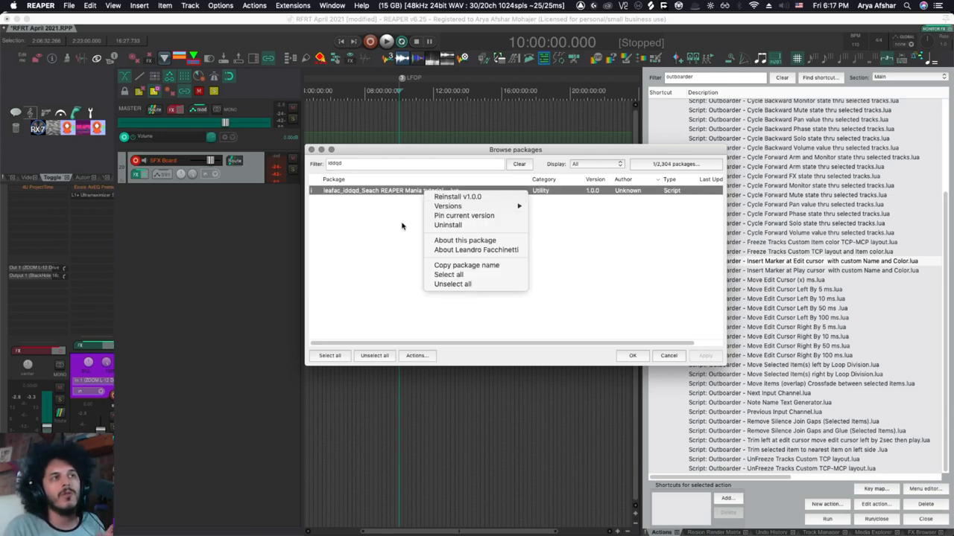
left_click(668, 356)
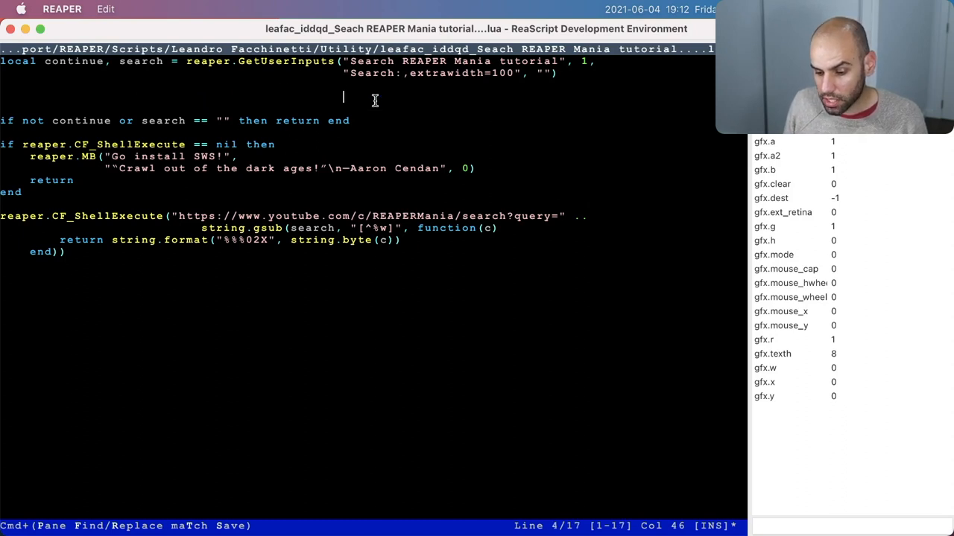
Step: Type a trial 'reaer.createmediaitem' line into the Search REAPER Mania script
type("reaer.c")
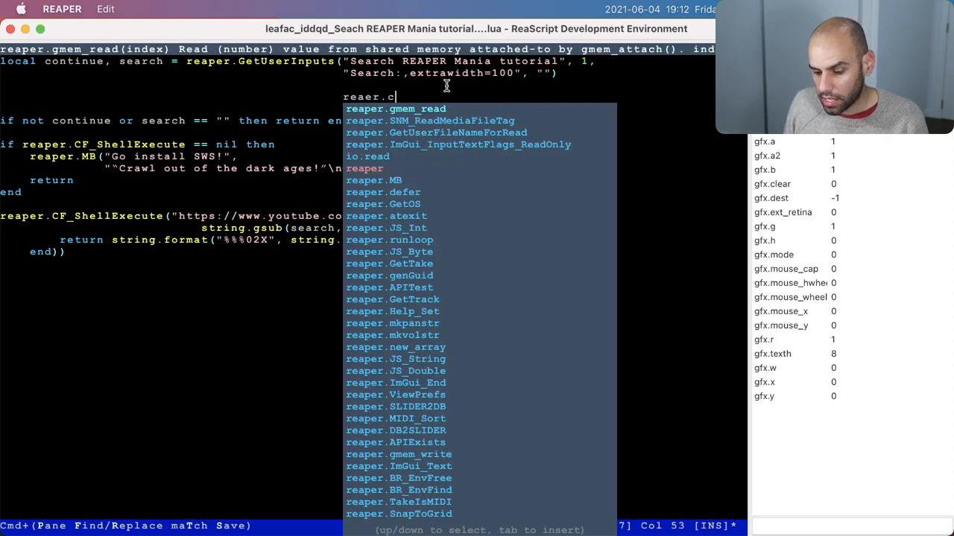
type("reatemediaitem")
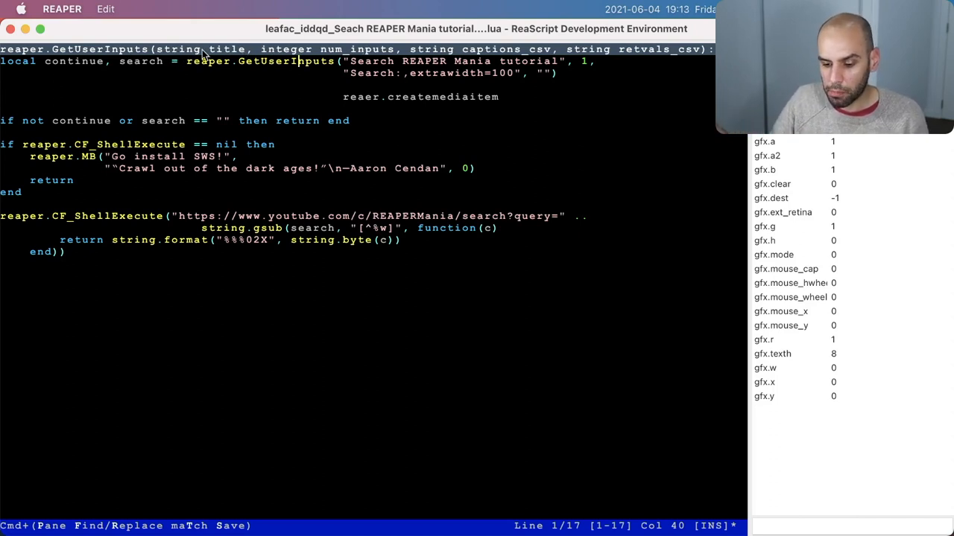
mouse_move(178, 46)
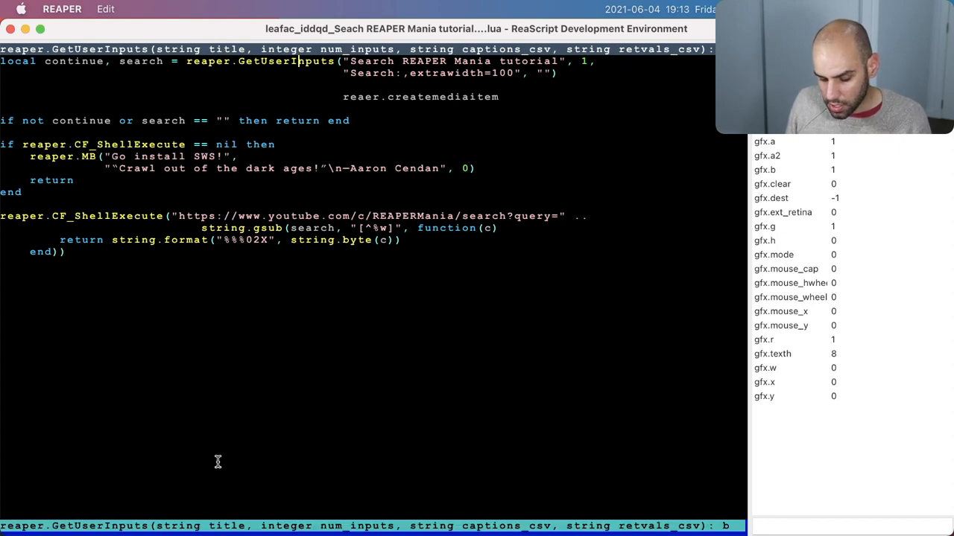
mouse_move(204, 278)
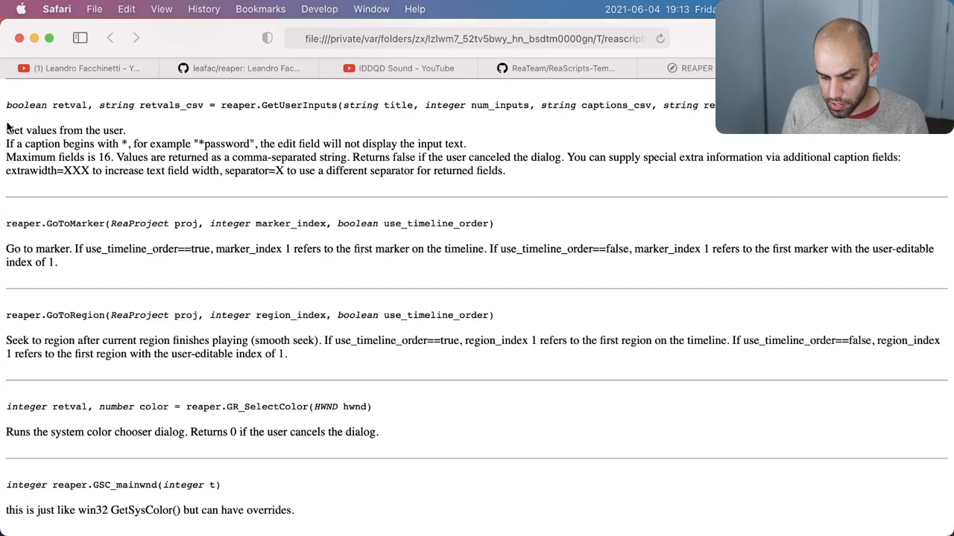
Step: Highlight the GetUserInputs description in the ReaScript API documentation
left_click_drag(6, 130, 505, 194)
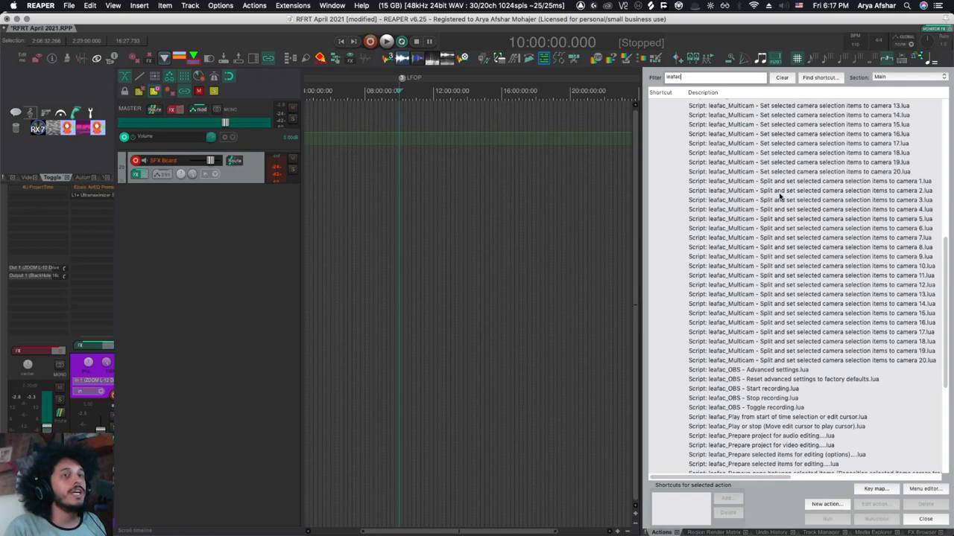
Step: Scroll to the end of the leafac actions and select the 125% master playrate toggle
scroll("down", 3)
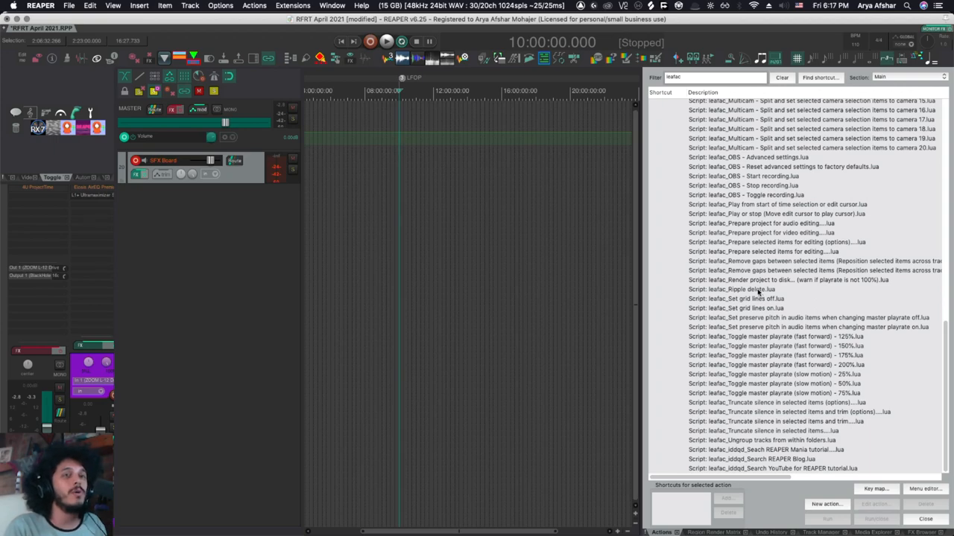
left_click(775, 336)
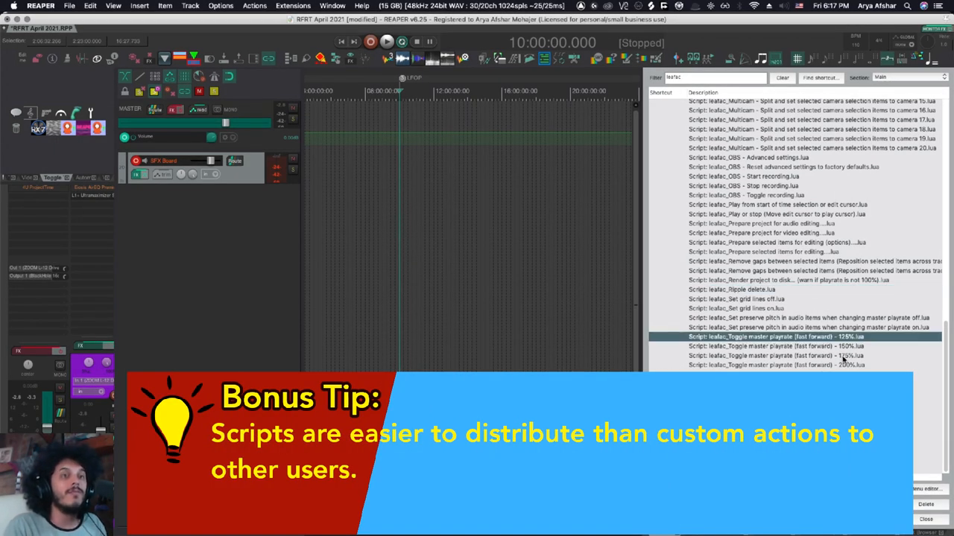